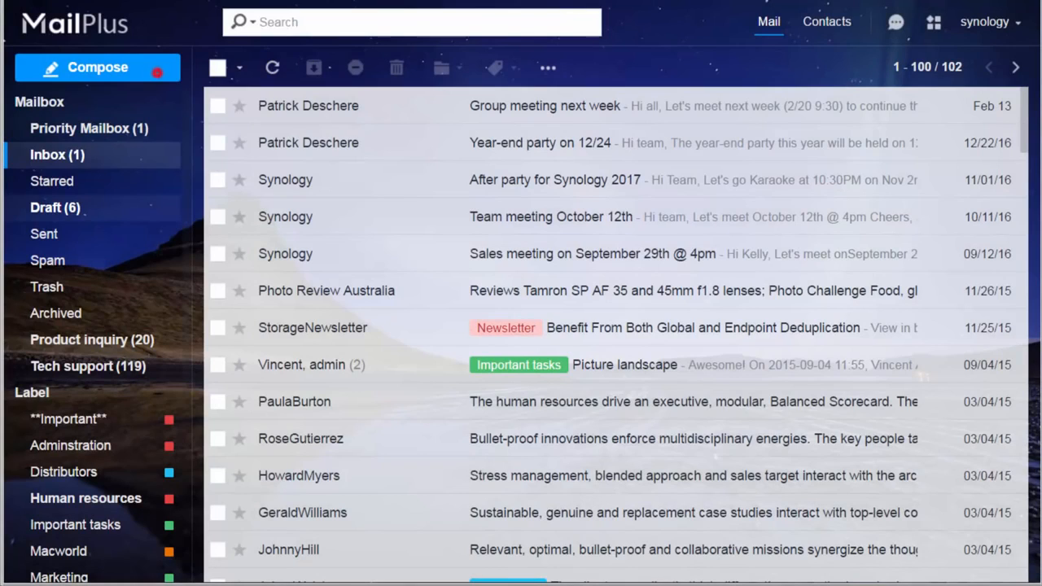
Draft a new email greeting Catherine, with the report-ready sentence in bold blue.
click(97, 66)
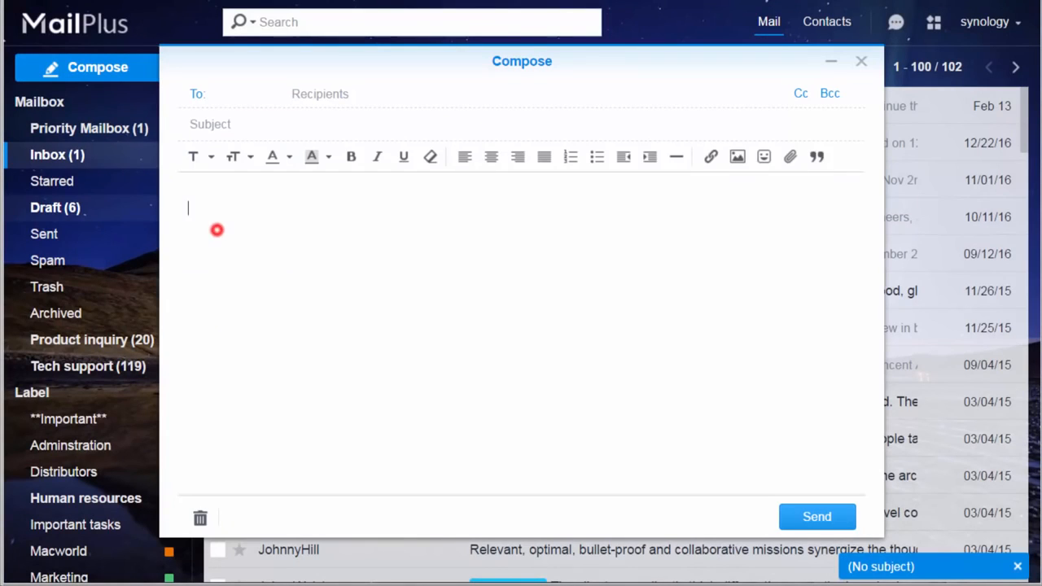
text(Hi)
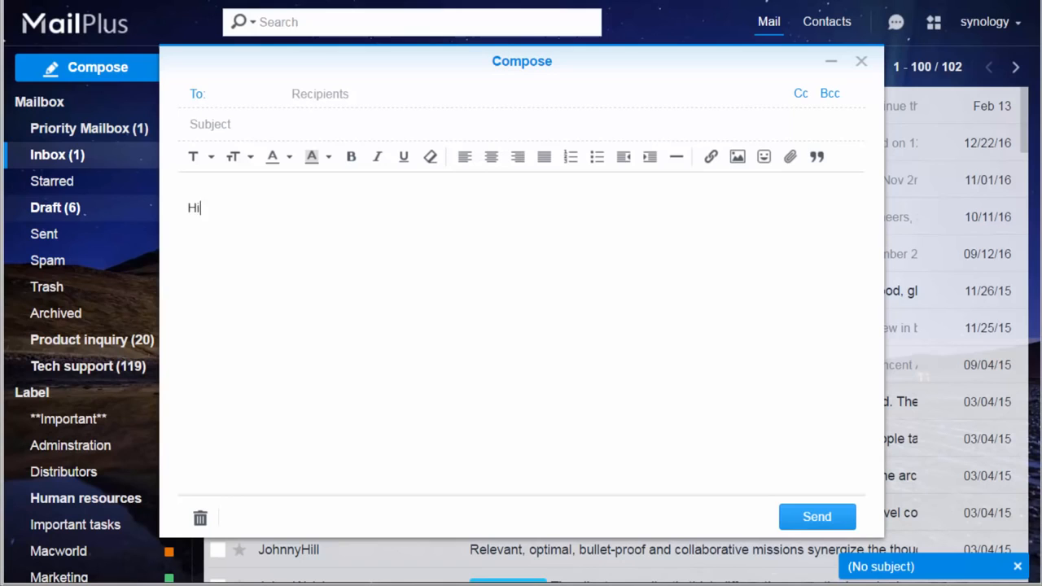
text(Catherine,)
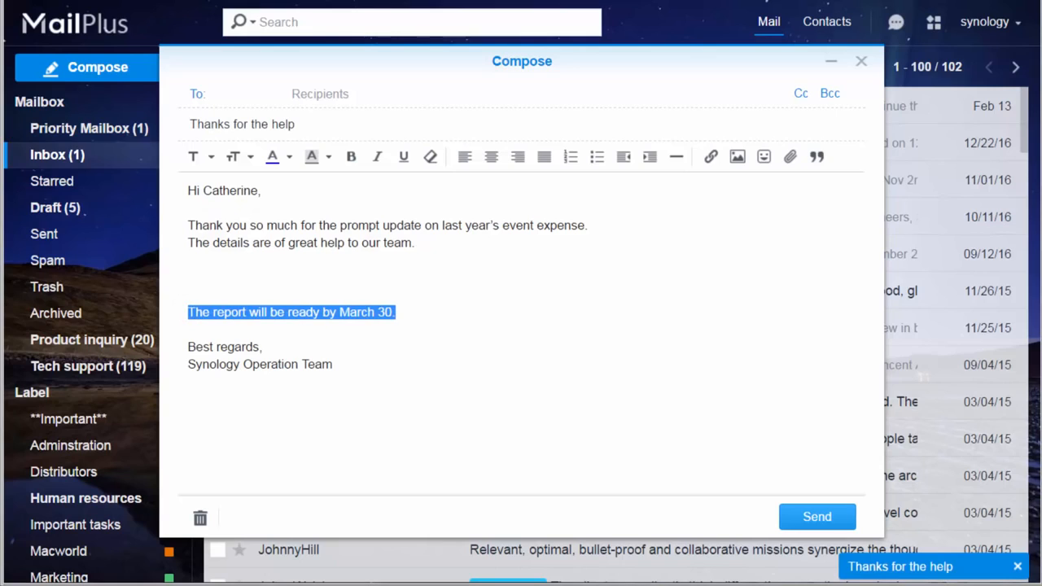
click(350, 156)
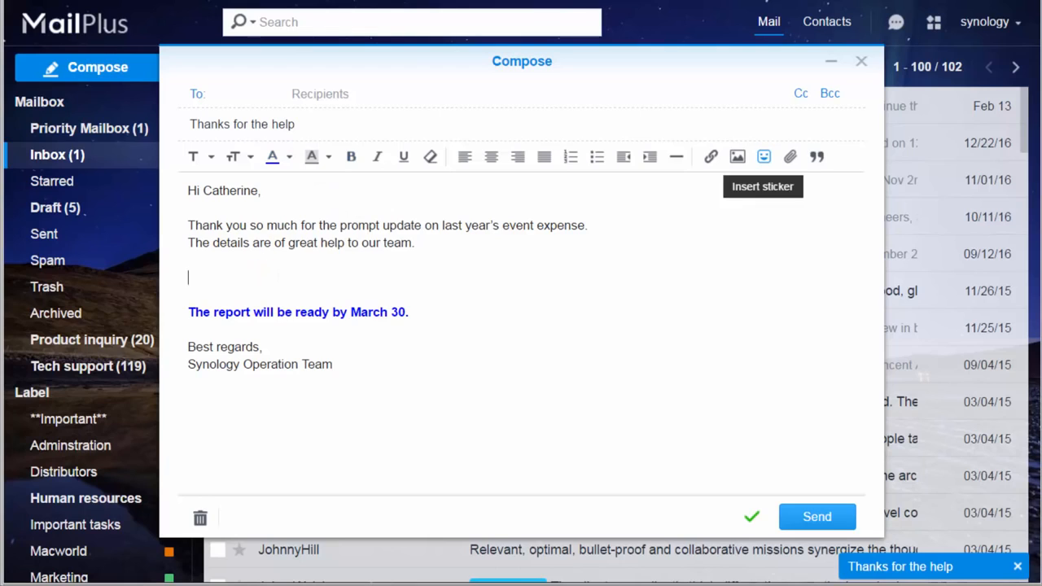
Add a thank-you sticker, address the email to Catherine, and send it.
click(763, 157)
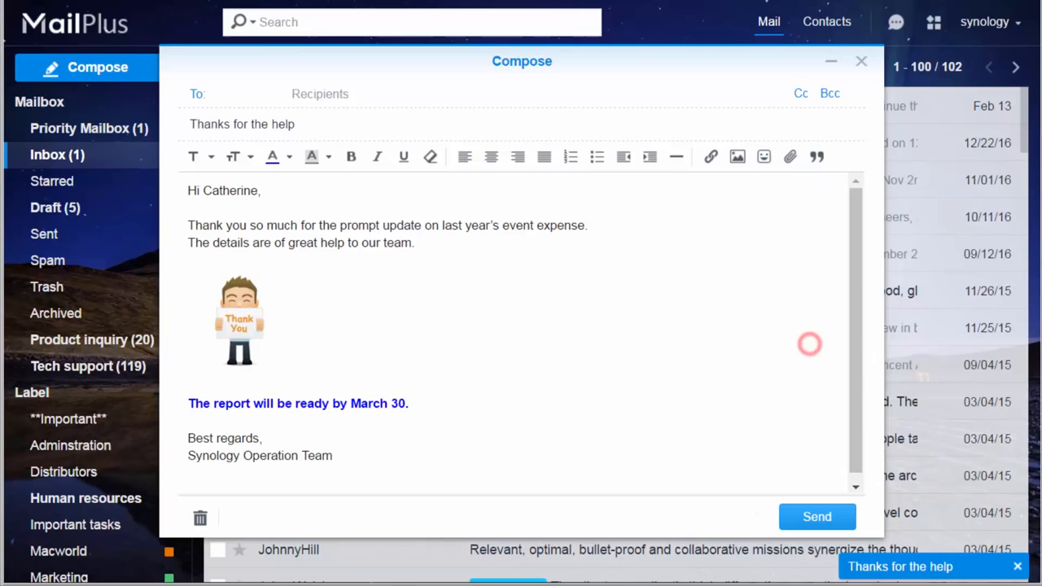
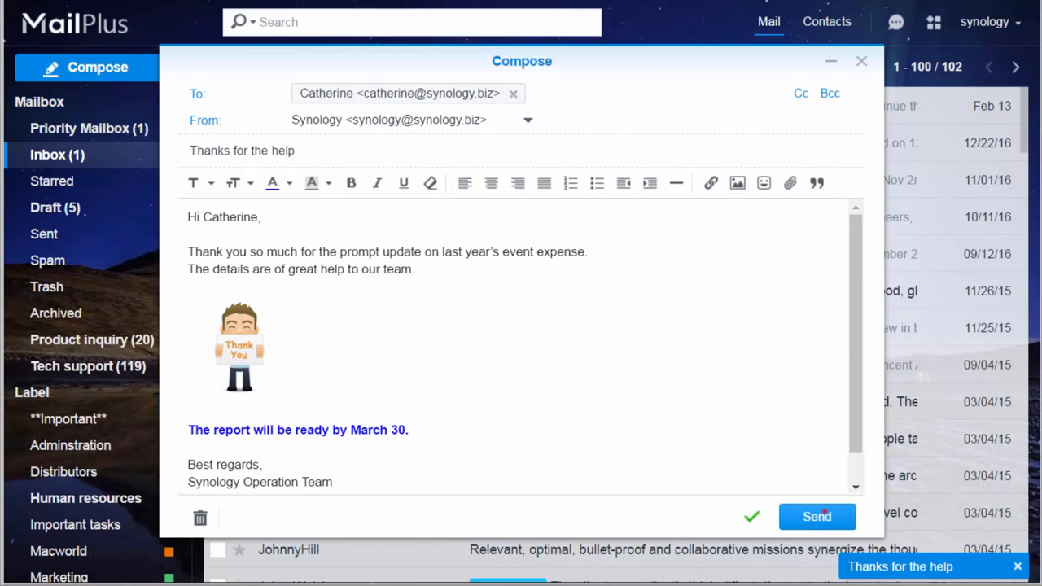
click(860, 61)
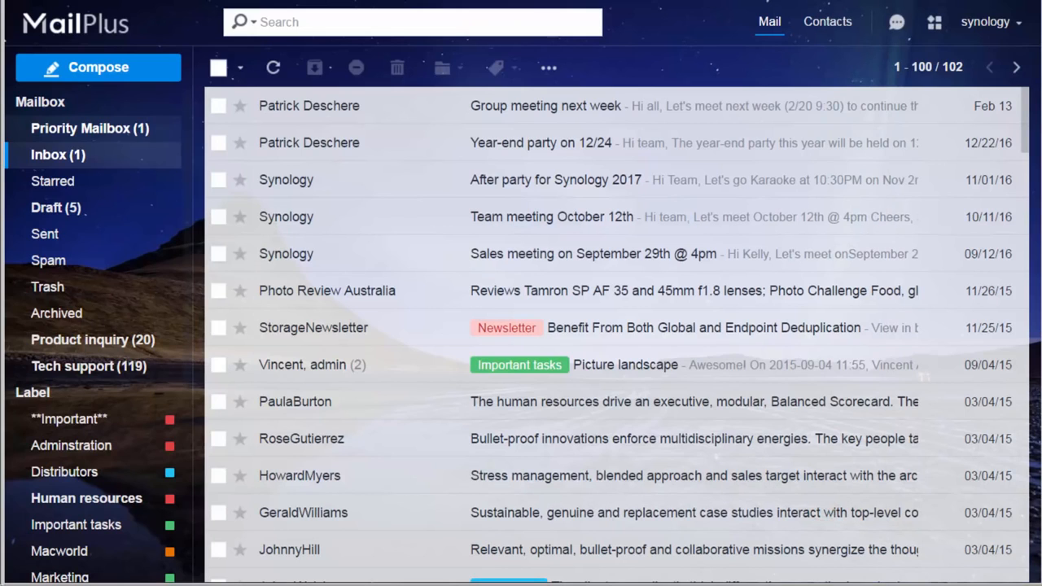
click(239, 105)
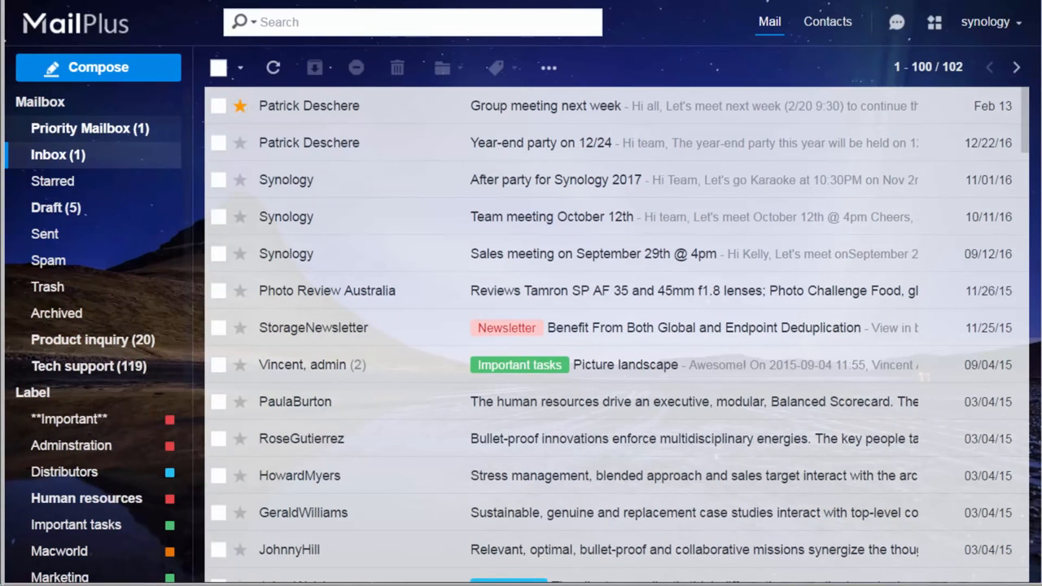
click(52, 181)
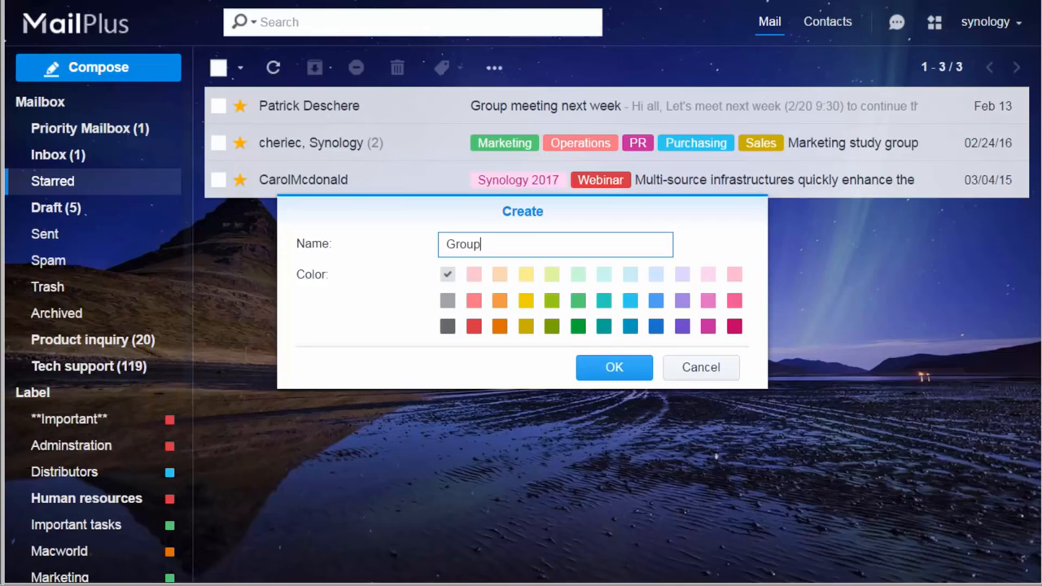
click(551, 326)
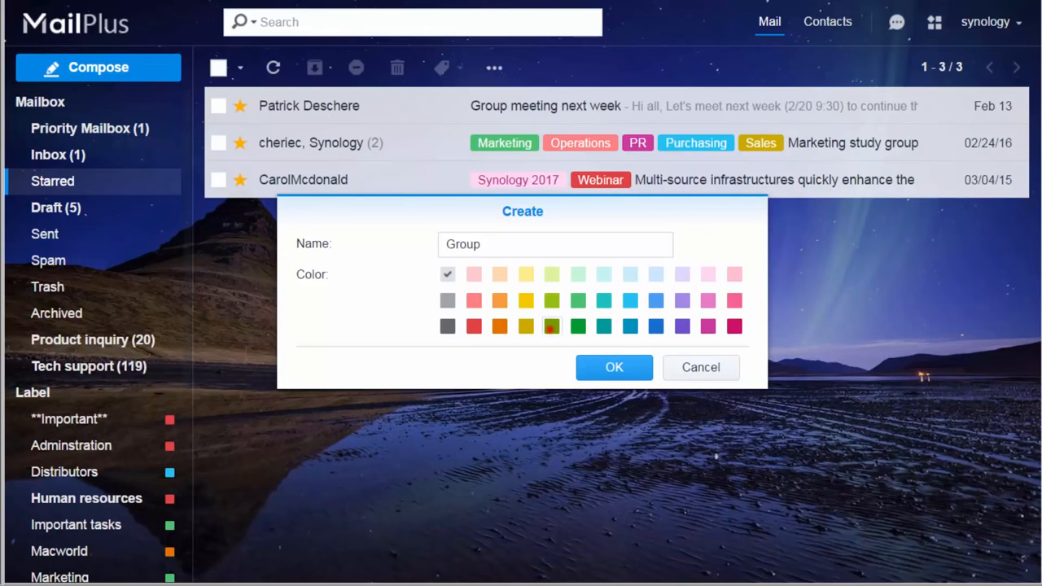
click(614, 367)
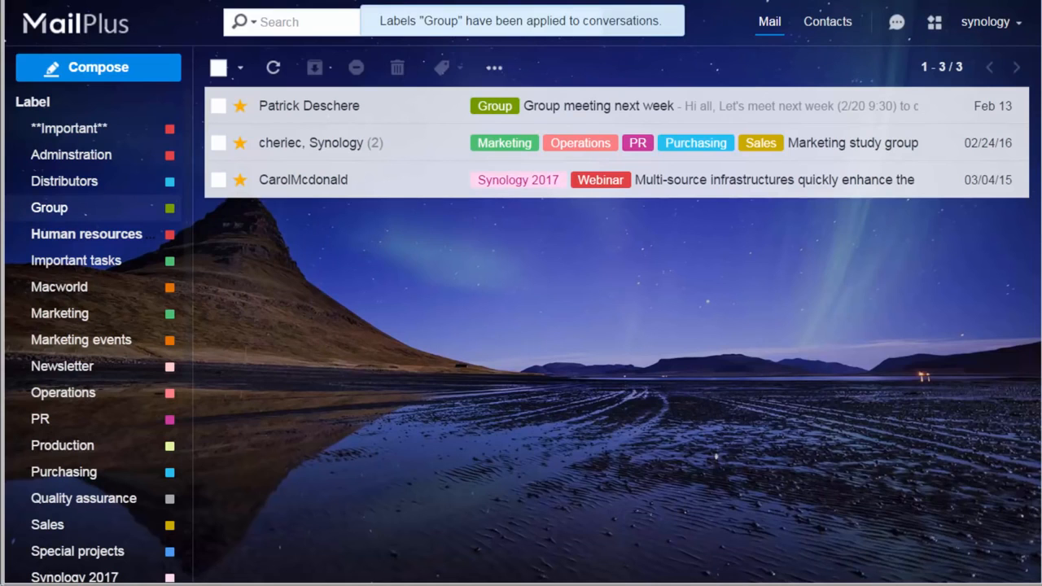
Filter the mailbox to the Group label, then browse and close the General settings.
click(49, 208)
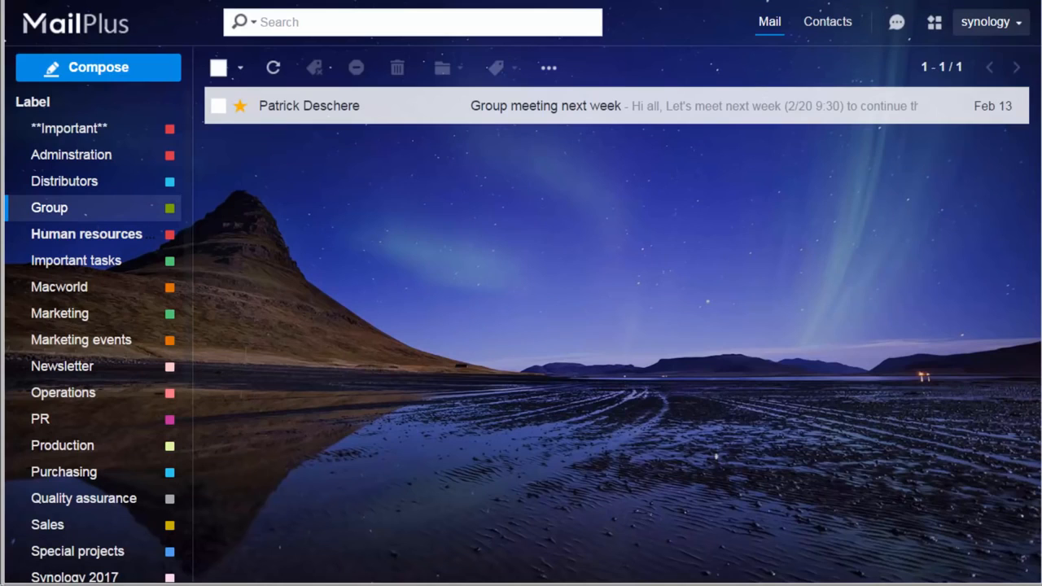
click(989, 22)
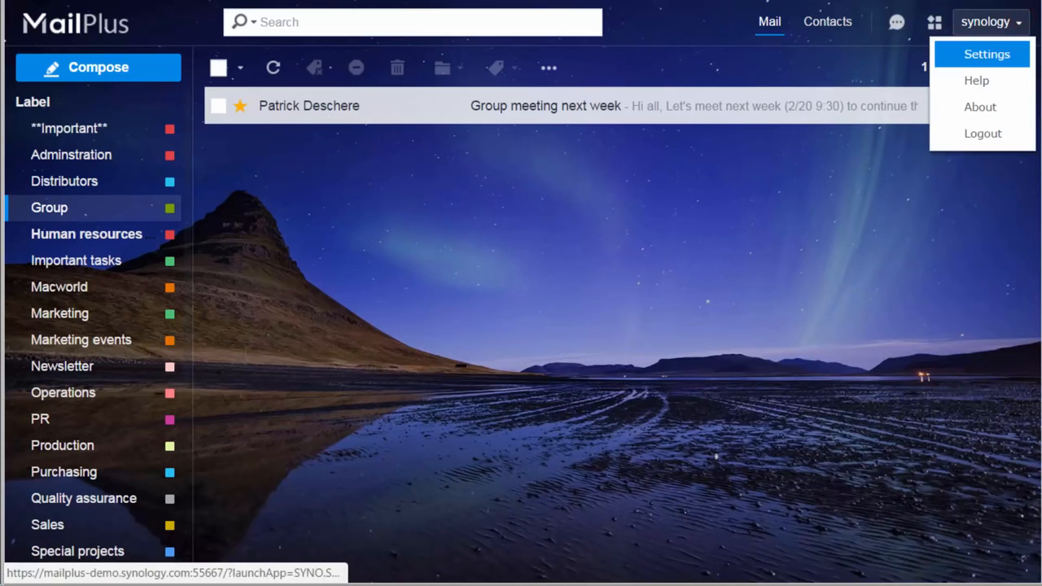
click(985, 53)
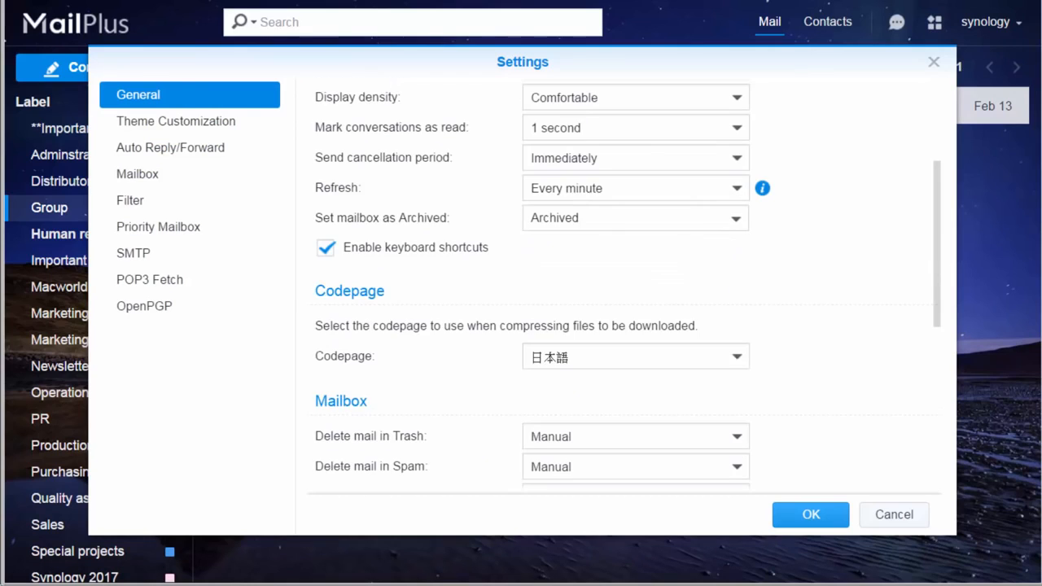
scroll(down, 3)
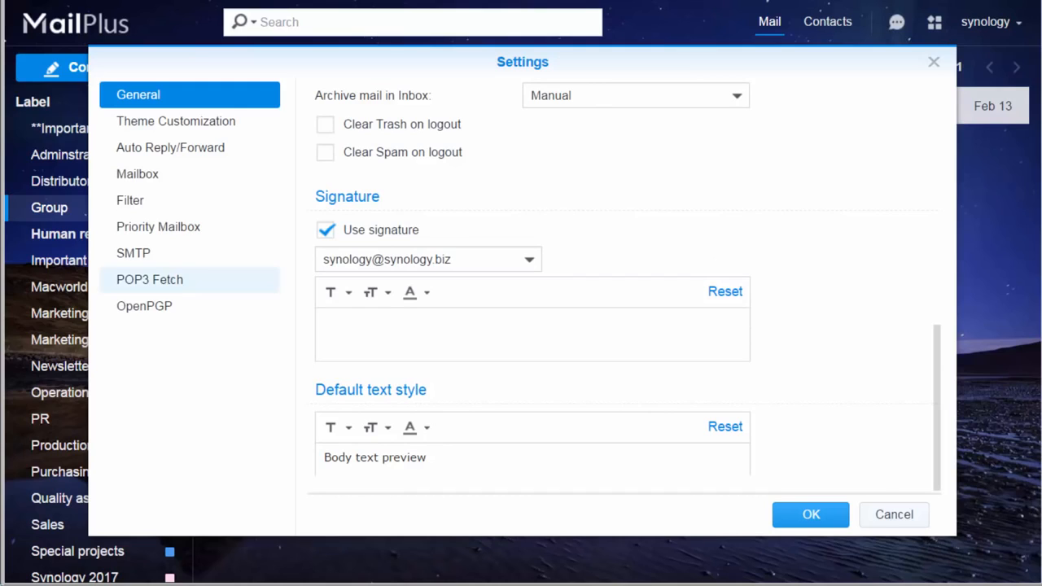
click(150, 279)
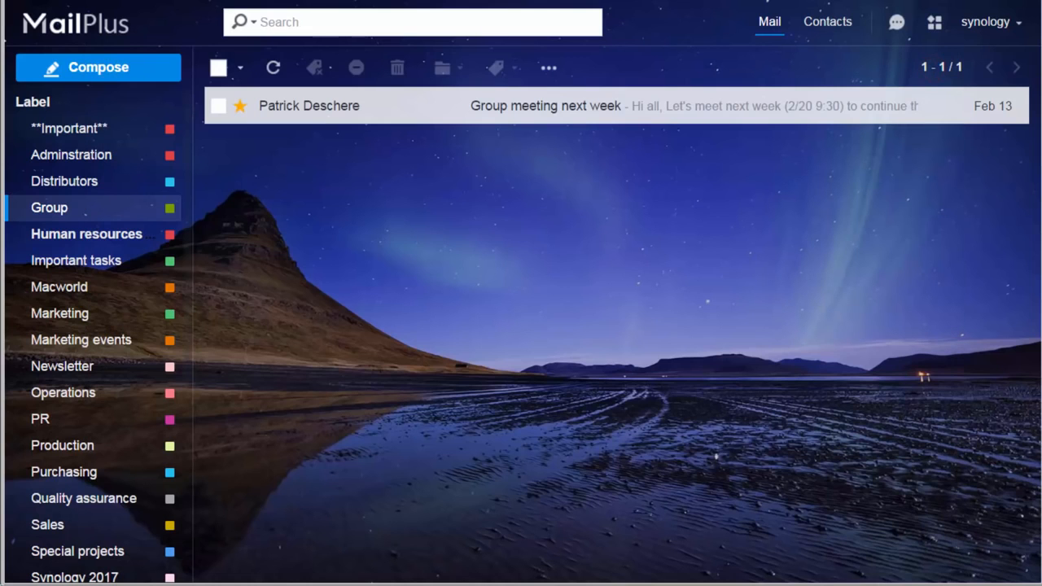
Open Patrick's one-on-one chat and type 'Hi Patrick'.
click(896, 22)
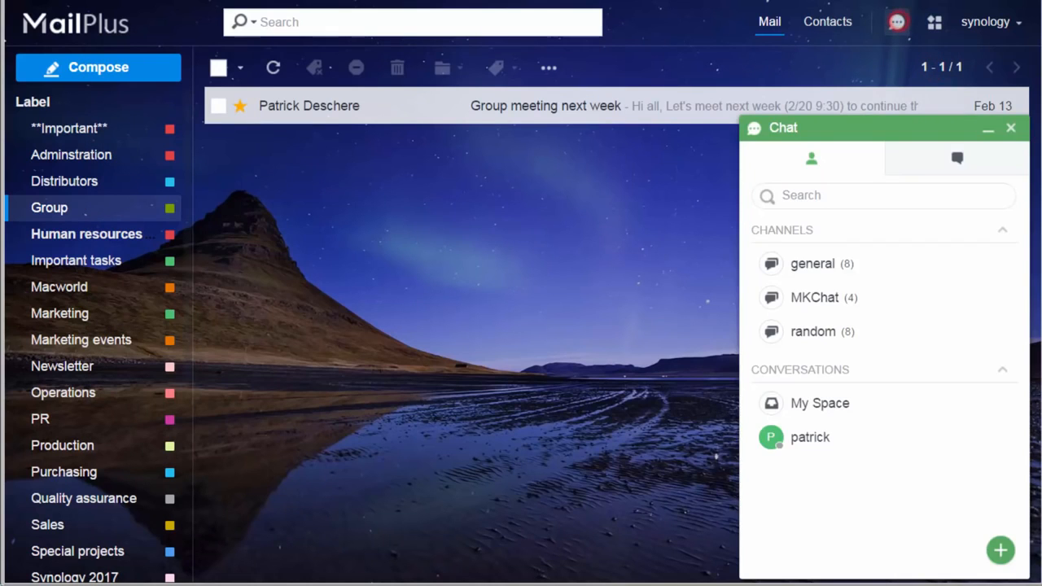
click(809, 438)
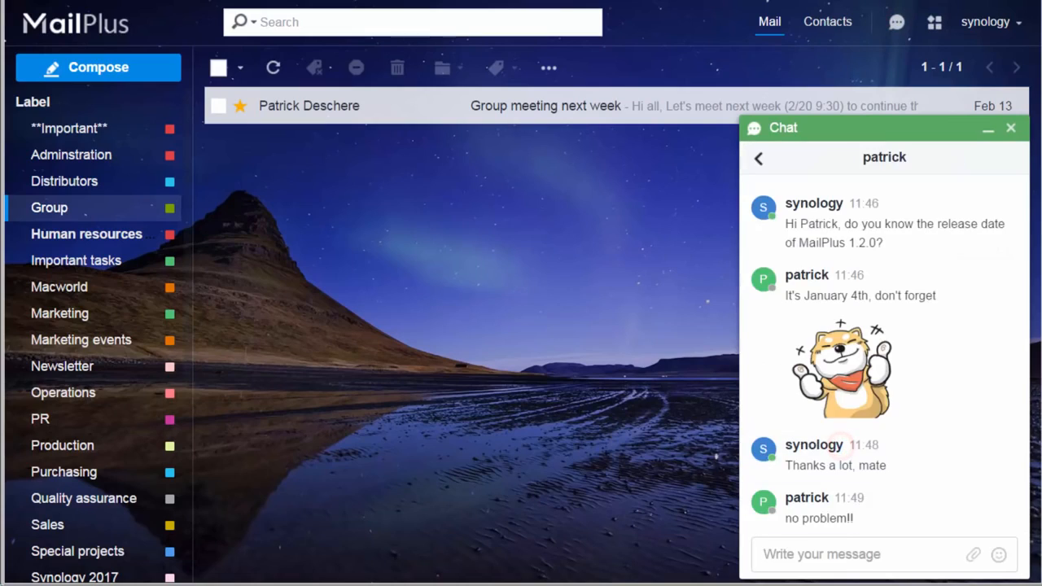
text(Hi Patrick)
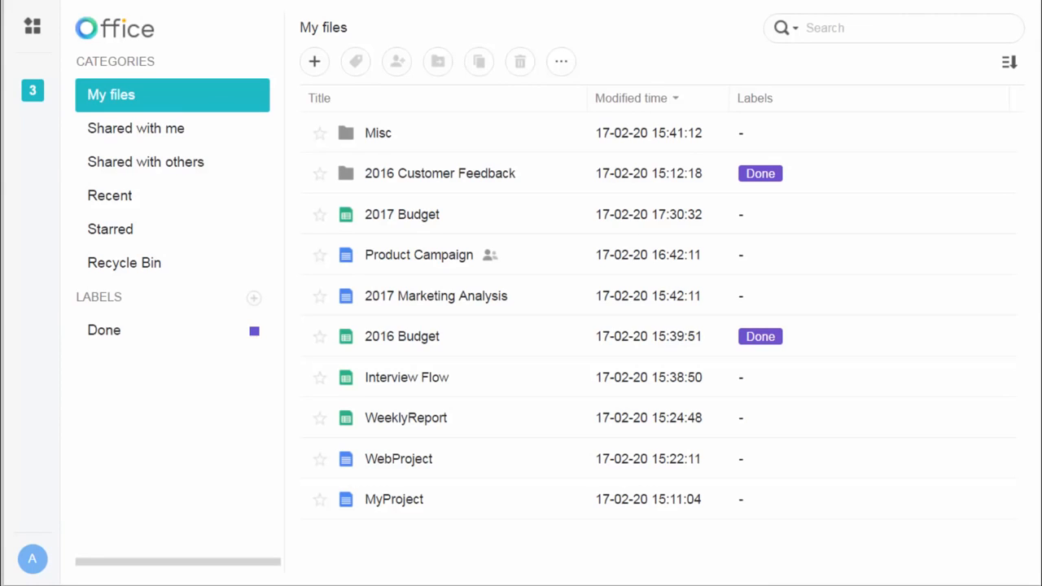
click(314, 61)
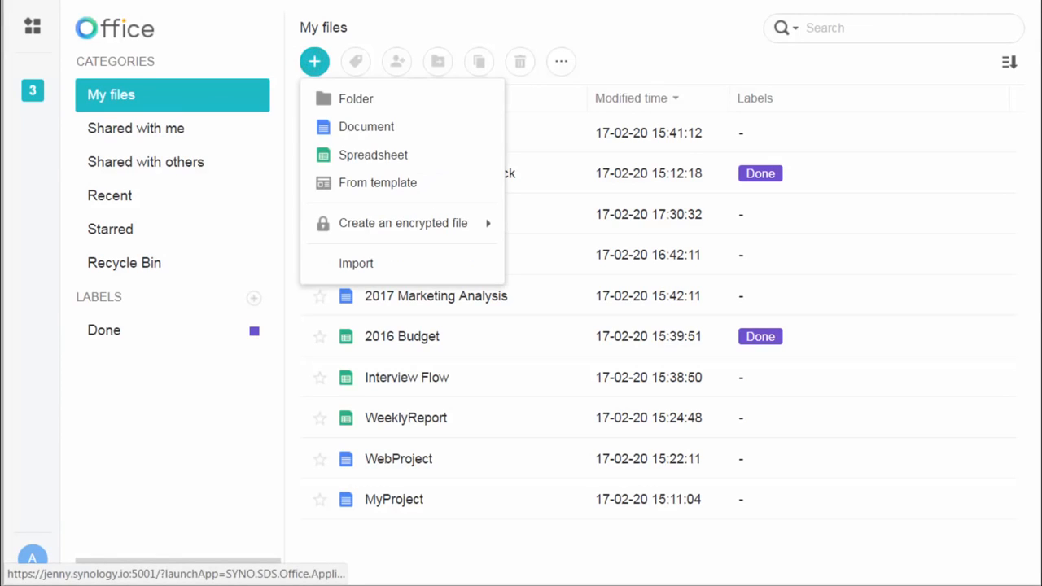
click(377, 182)
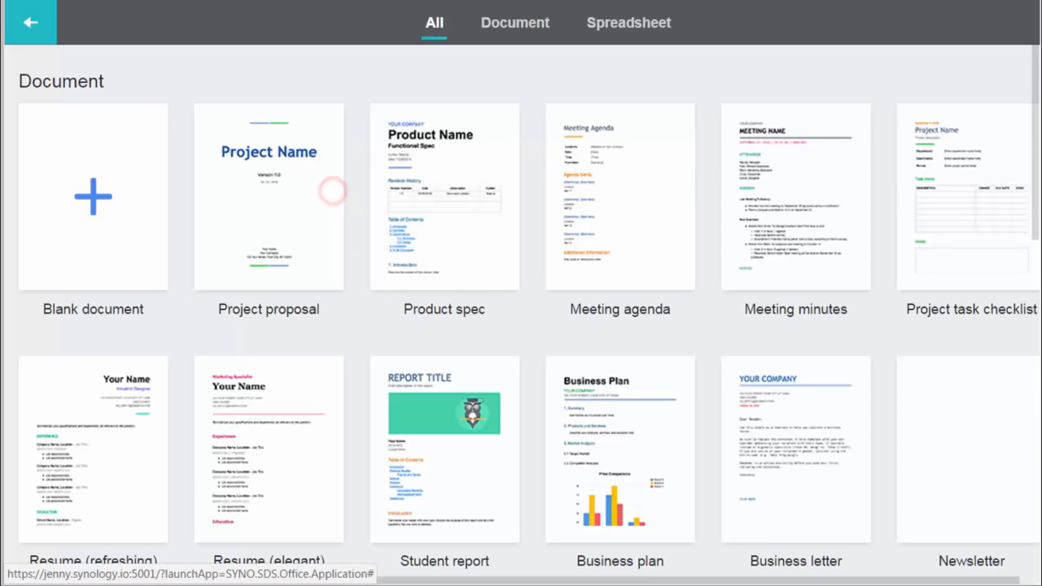
click(515, 22)
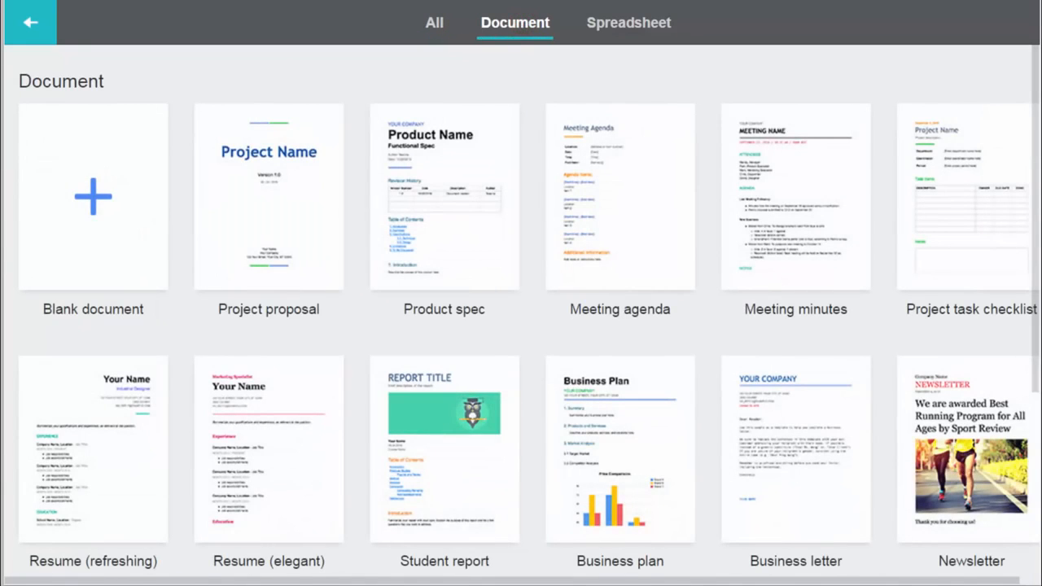
click(629, 22)
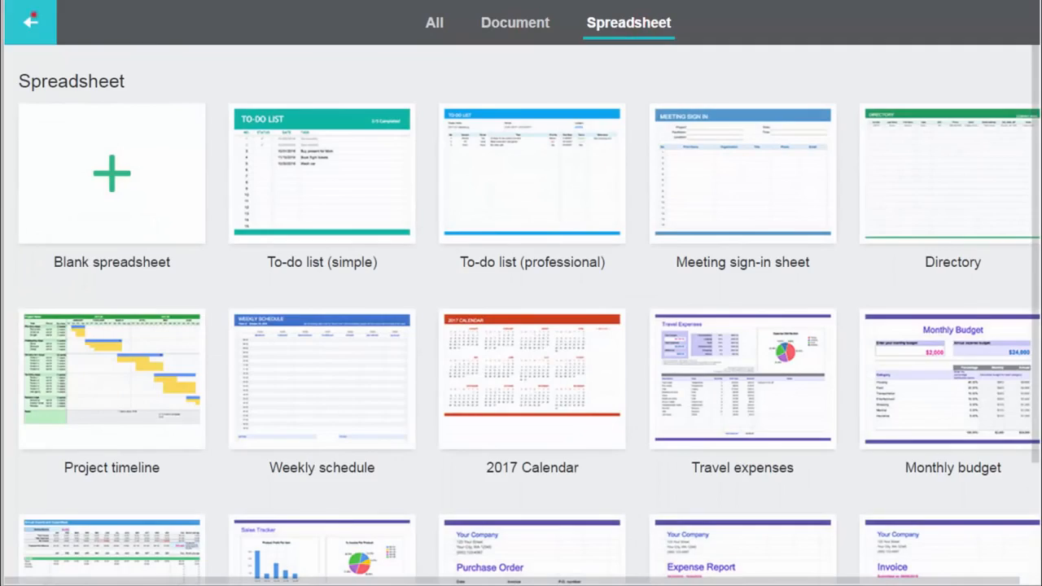
click(30, 22)
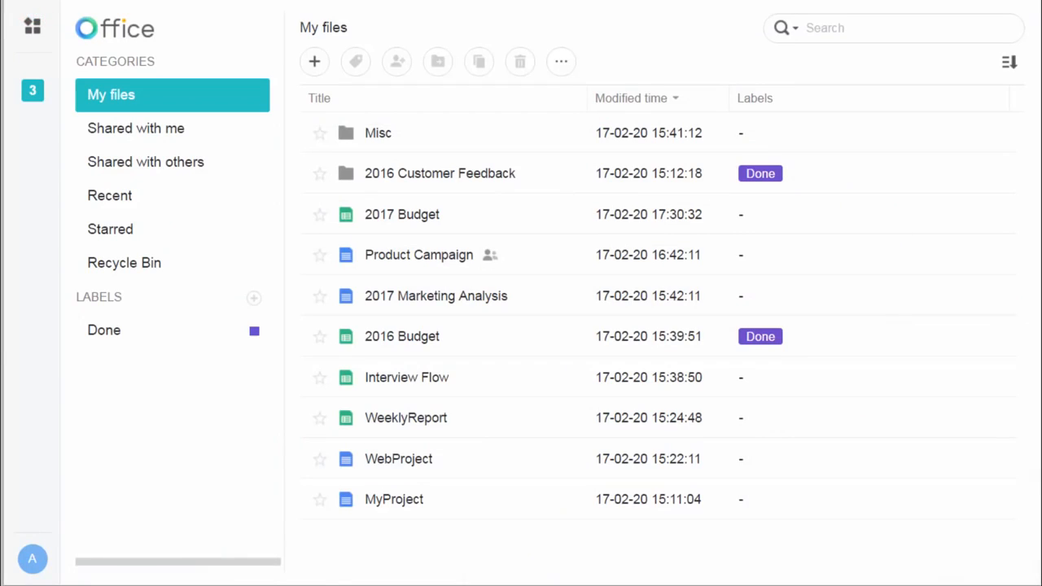
Search for 'review' with the location limited to Shared with me.
click(793, 27)
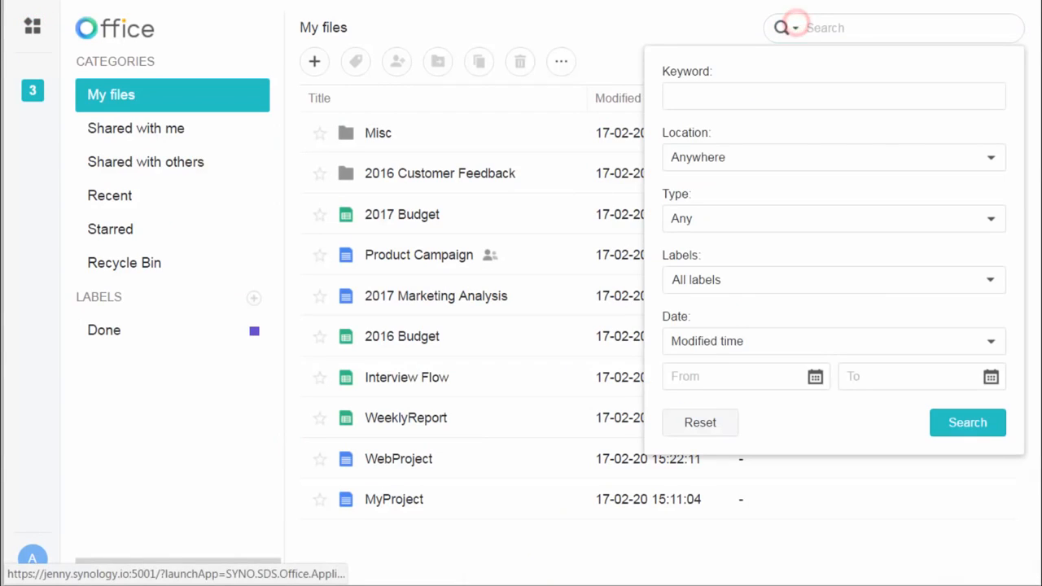
text(review)
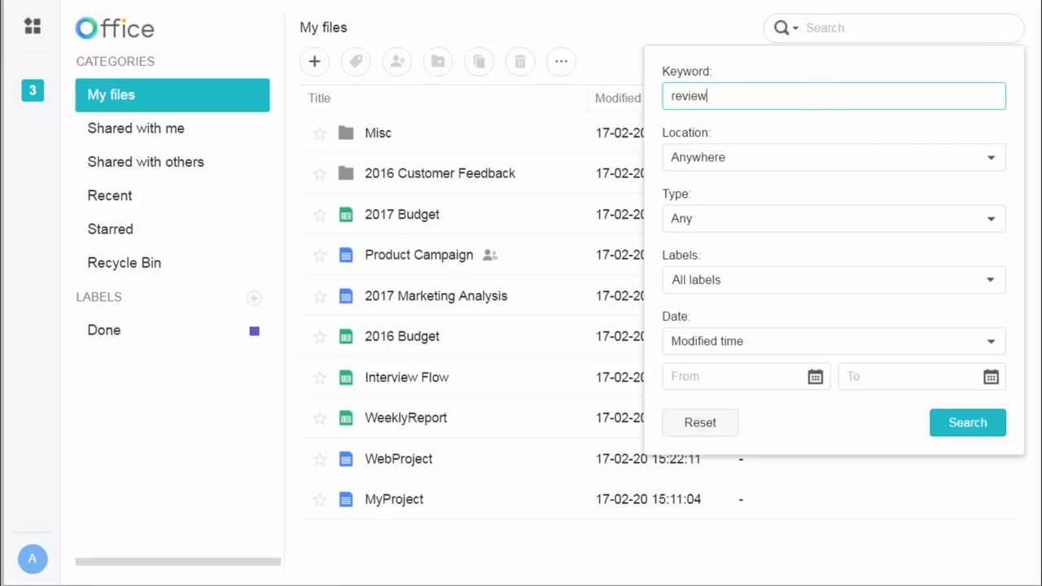
click(833, 157)
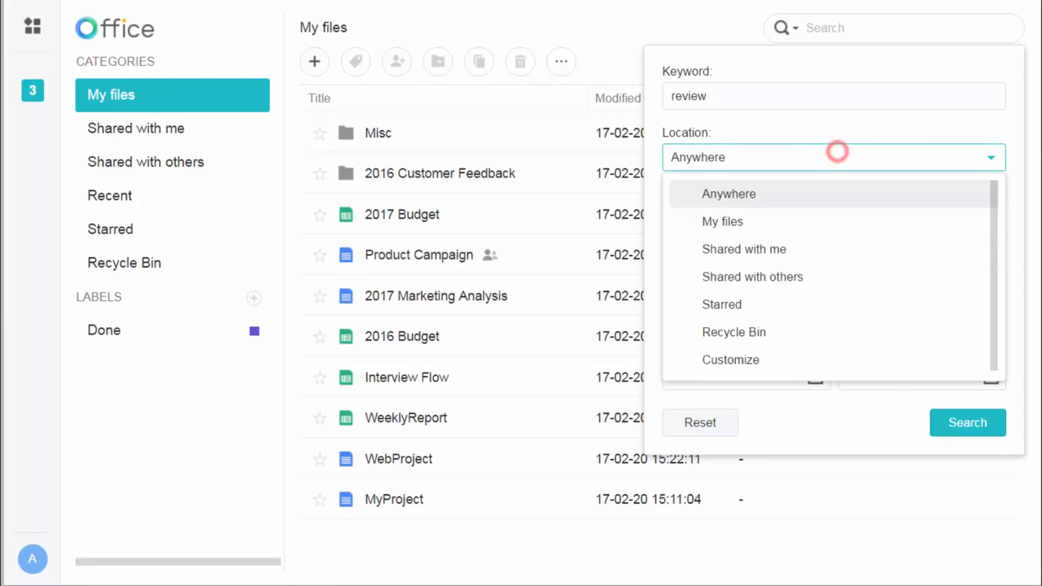
click(743, 249)
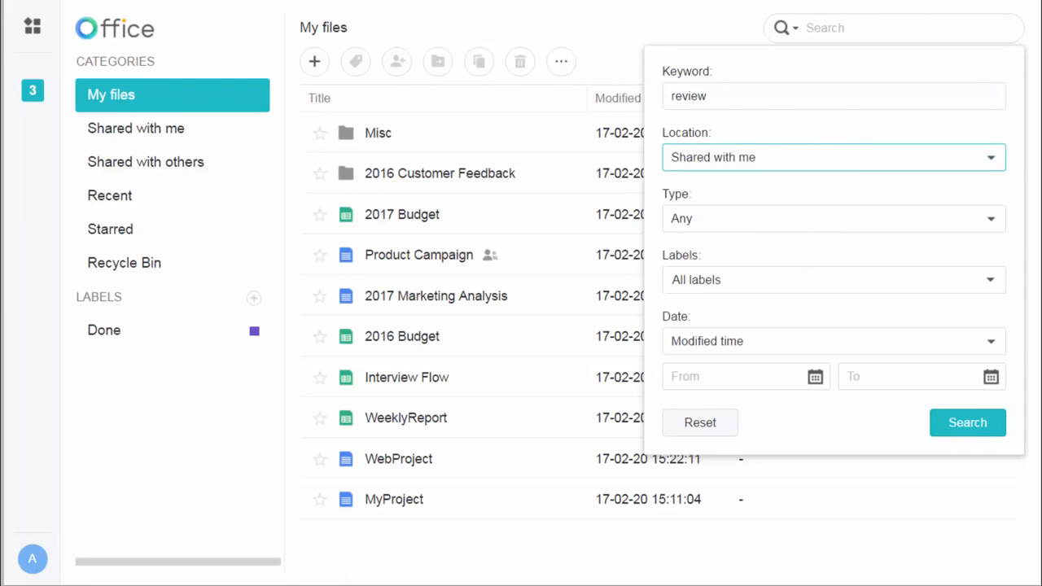
click(967, 422)
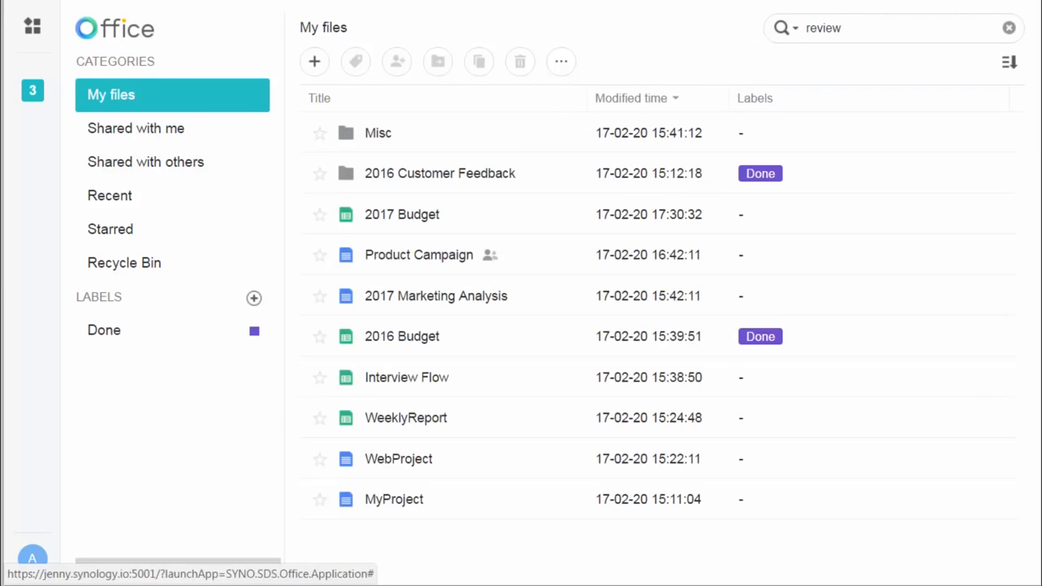
Create the green 'Ongoing' label and open the Product Campaign document.
text(Ongoing)
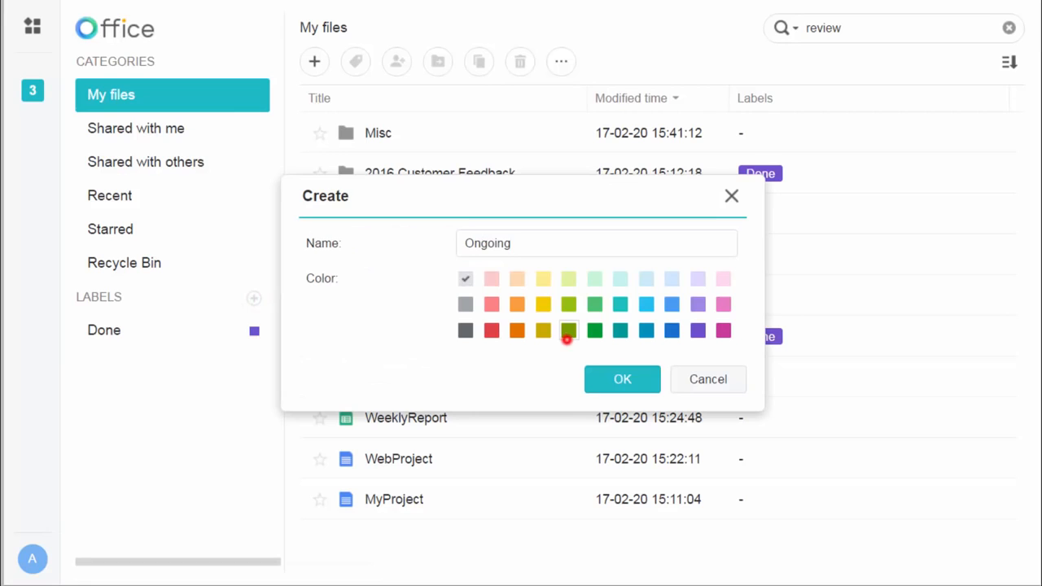
click(622, 378)
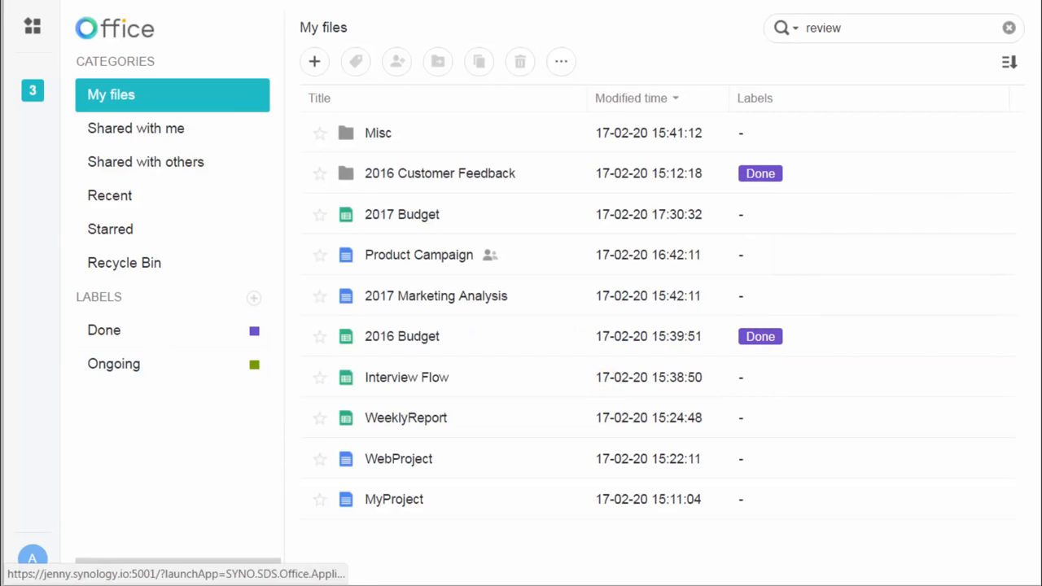
click(113, 363)
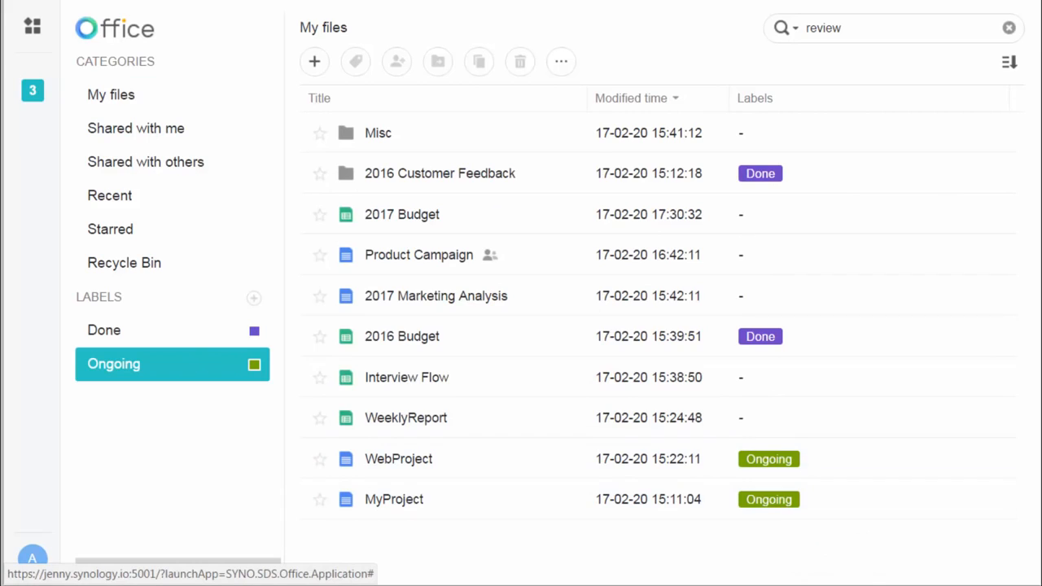
click(113, 364)
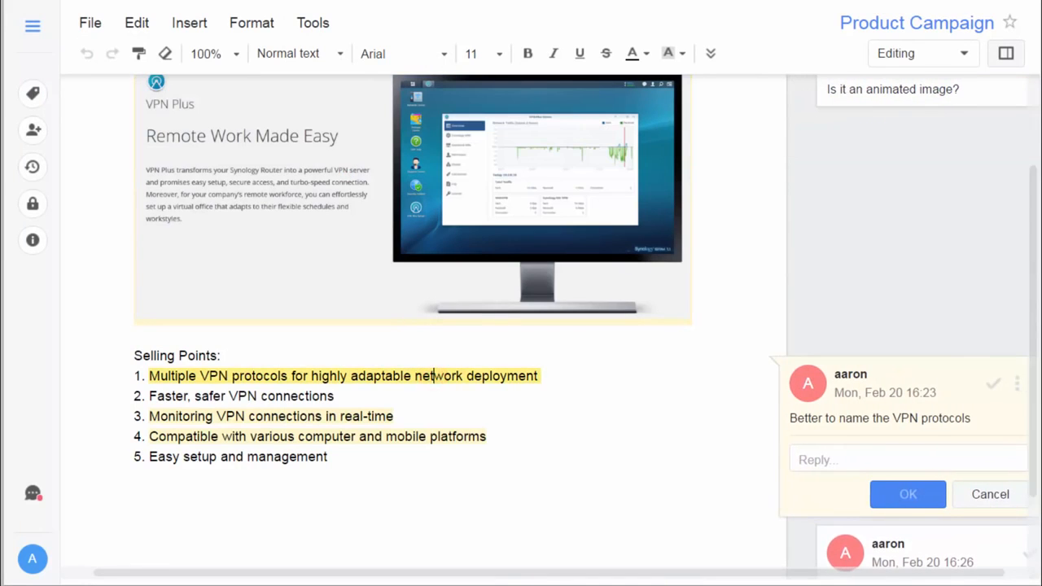
Reply 'OK' to the comment suggesting the VPN protocols be named.
click(907, 494)
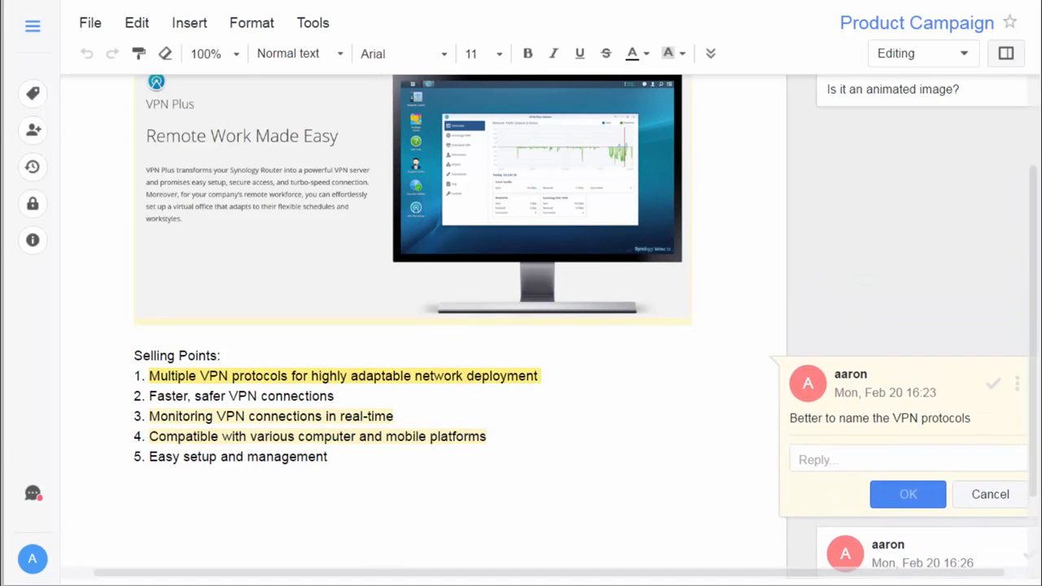
text(OK)
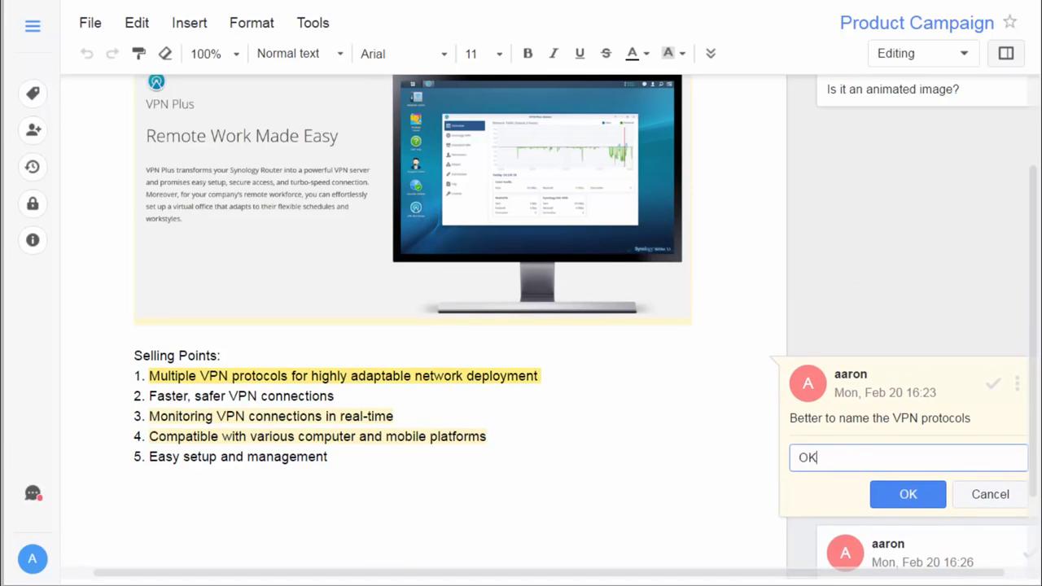
click(908, 494)
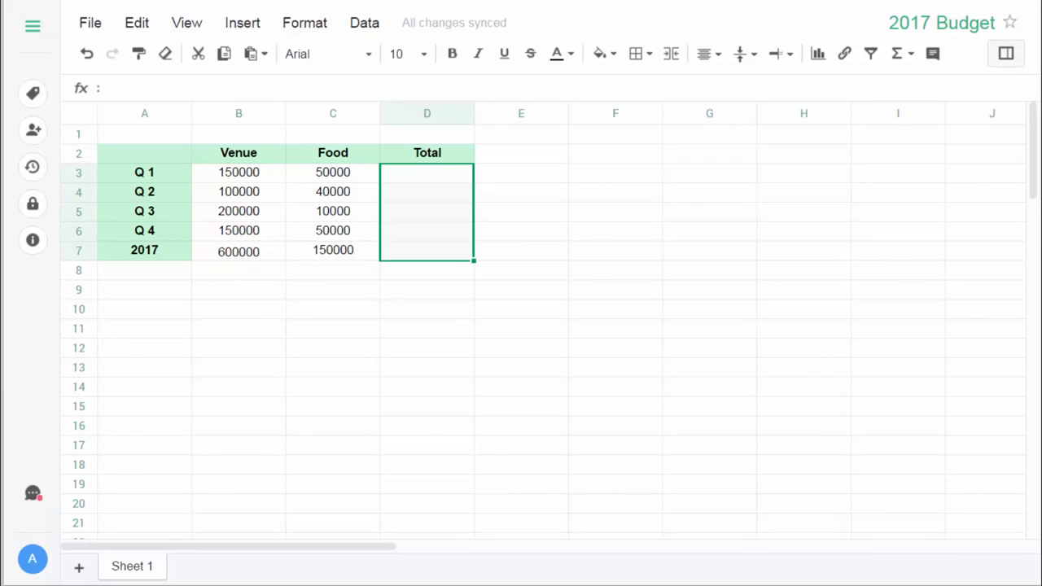
SUM Venue and Food into Total cells D3:D7 (200000 through 750000), then select the table.
click(239, 172)
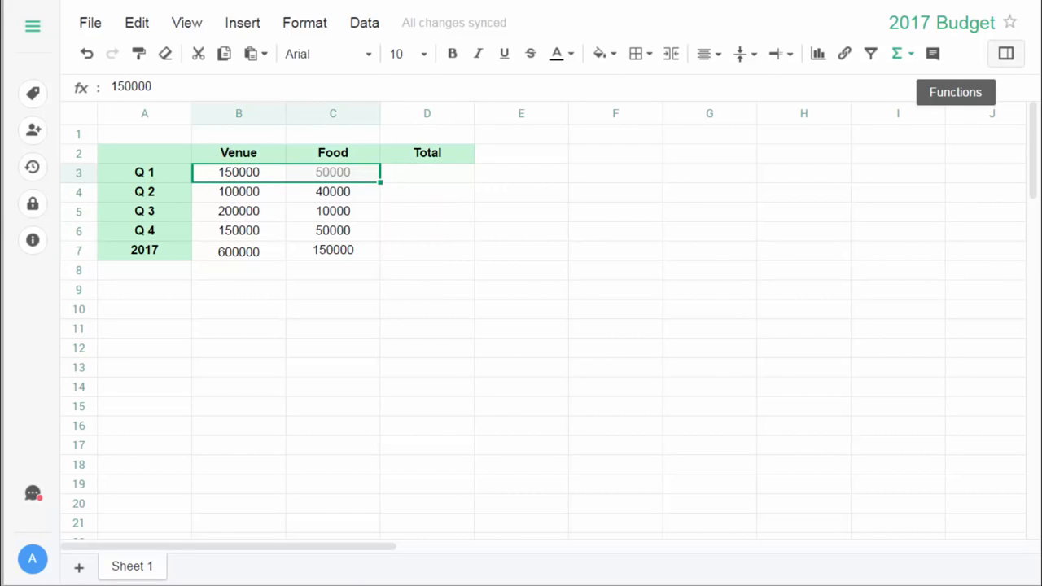
click(896, 53)
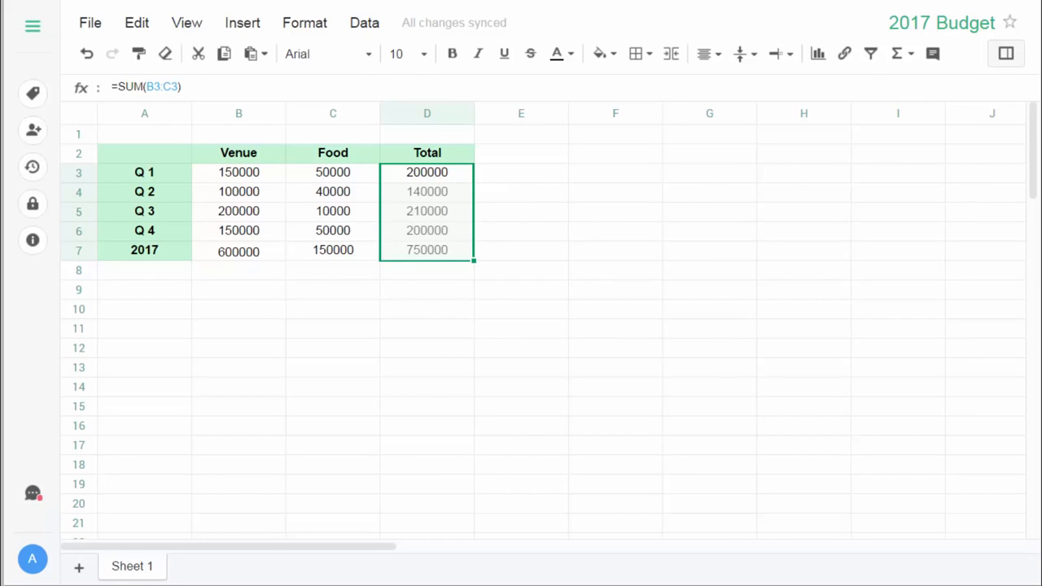
click(144, 153)
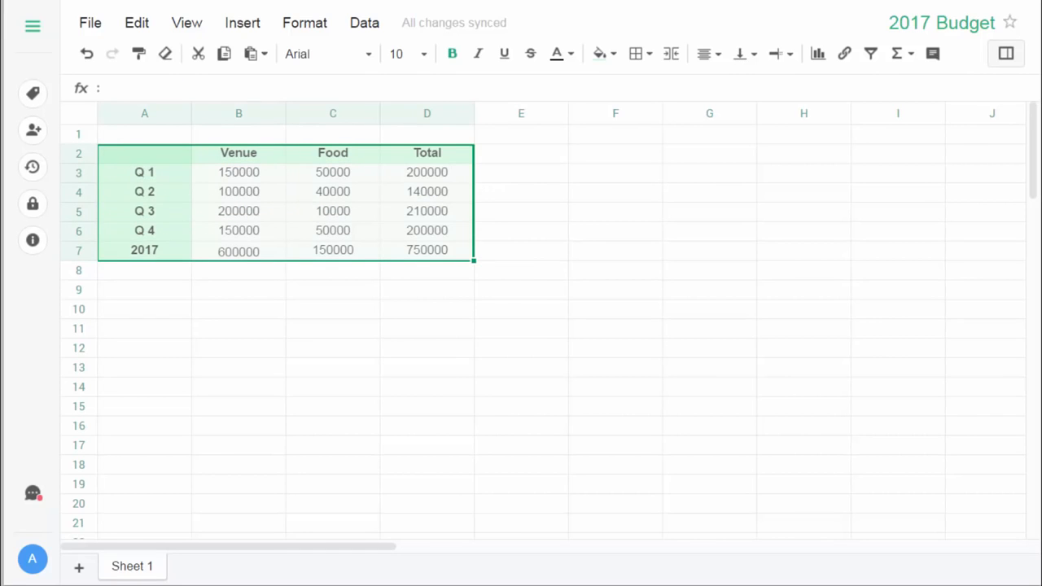
Insert a column chart from A2:D7 comparing Venue, Food and Total per quarter.
click(817, 53)
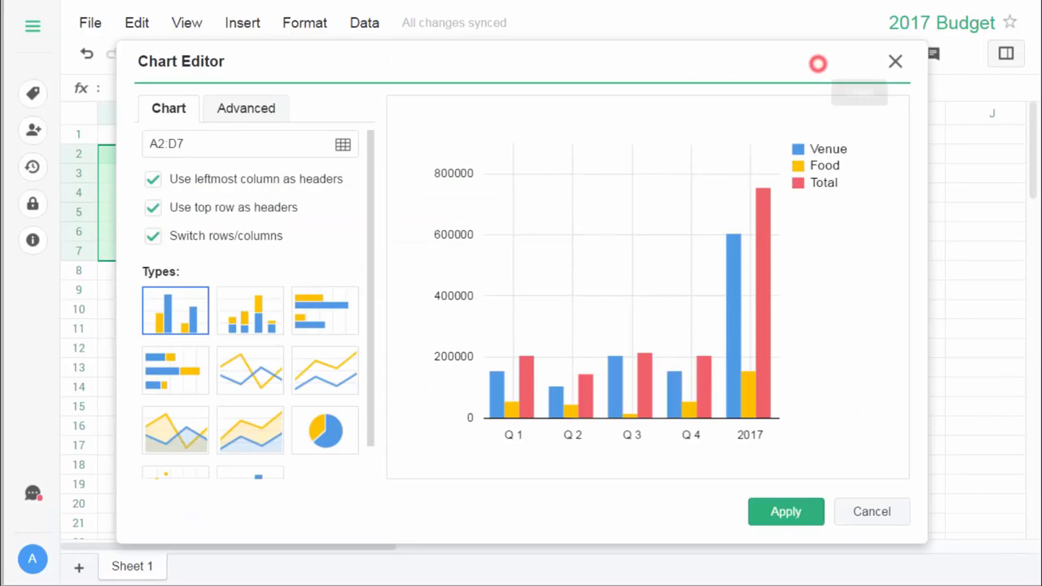
click(784, 511)
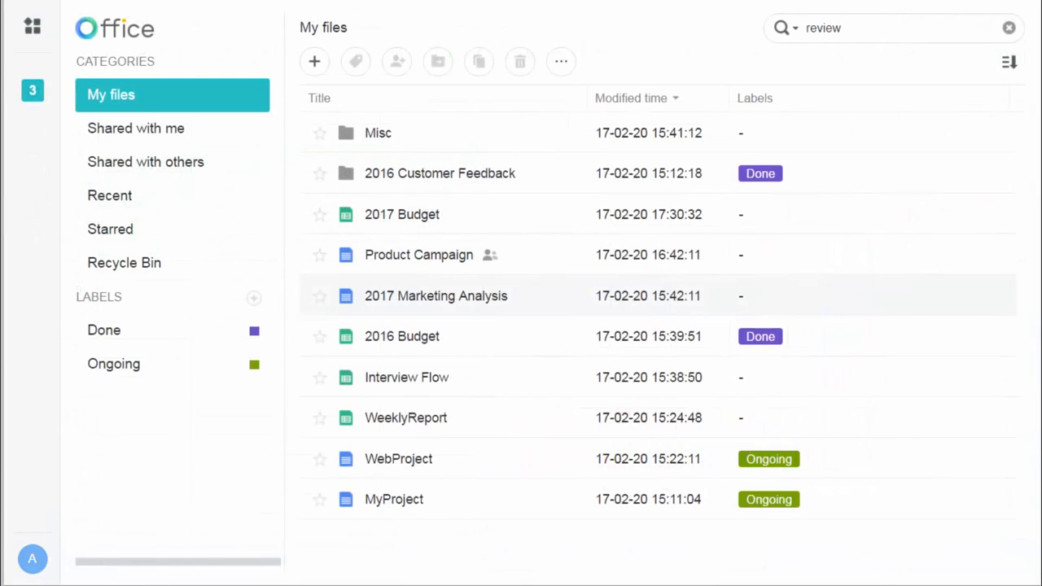
Share 2017 Marketing Analysis with carolyn with Edit permission.
right_click(436, 295)
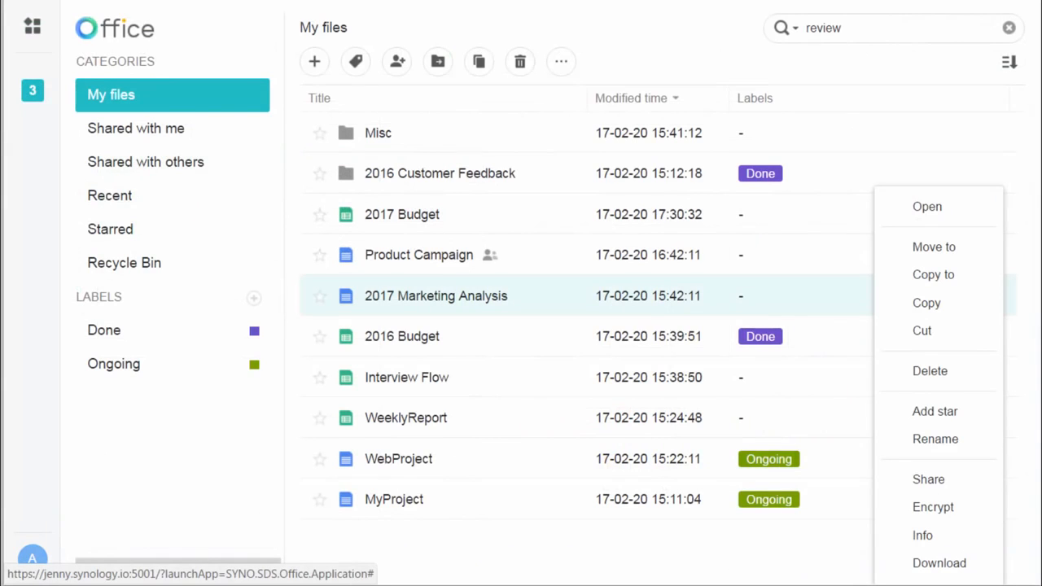
click(928, 479)
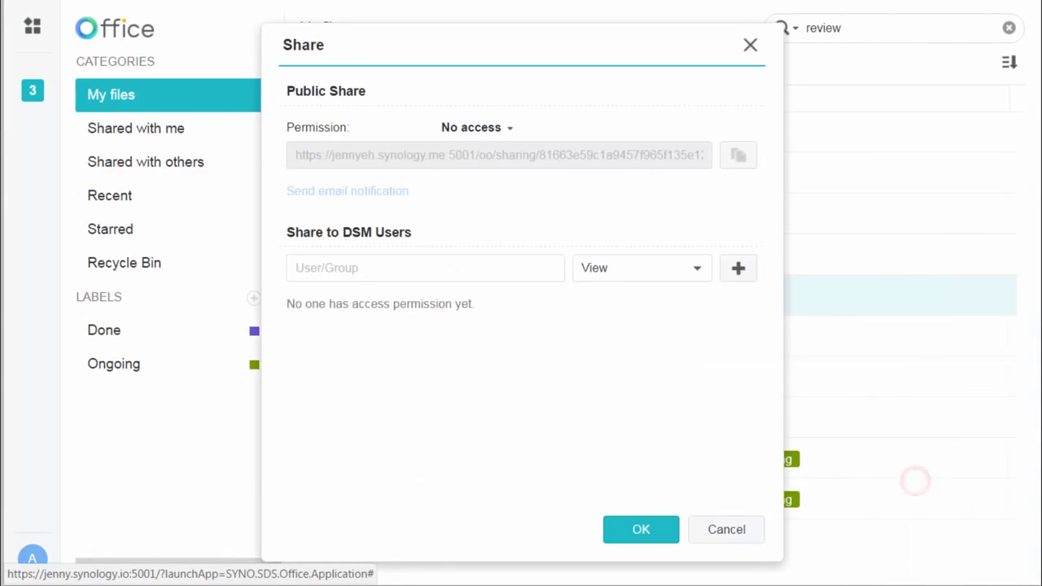
click(425, 268)
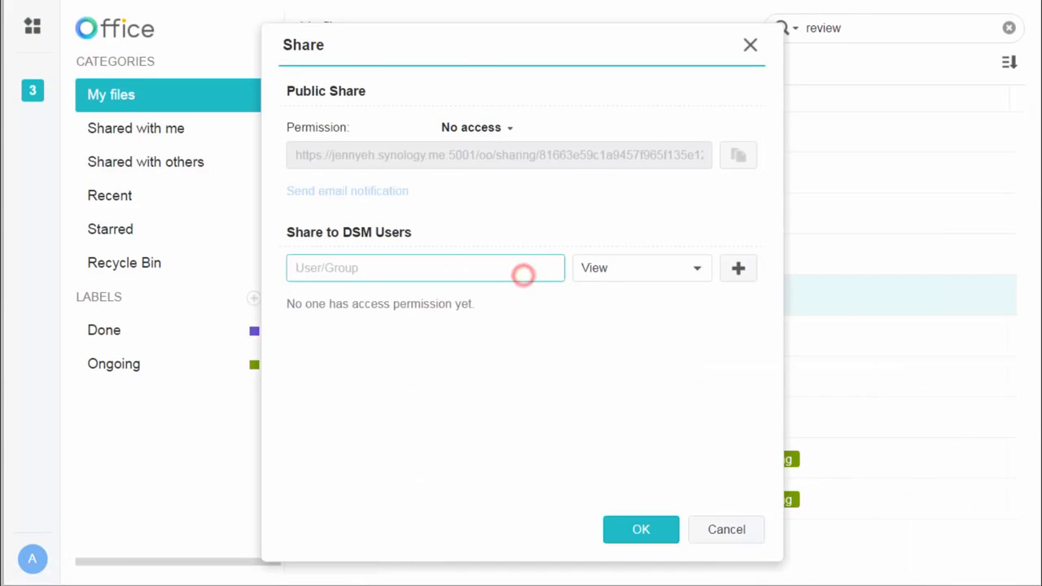
text(carolyn)
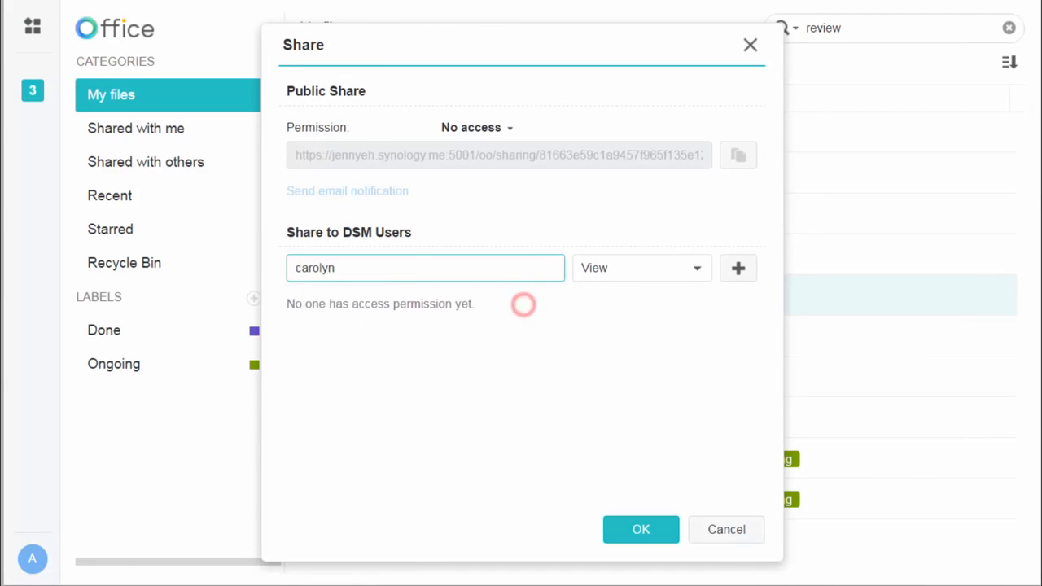
click(641, 267)
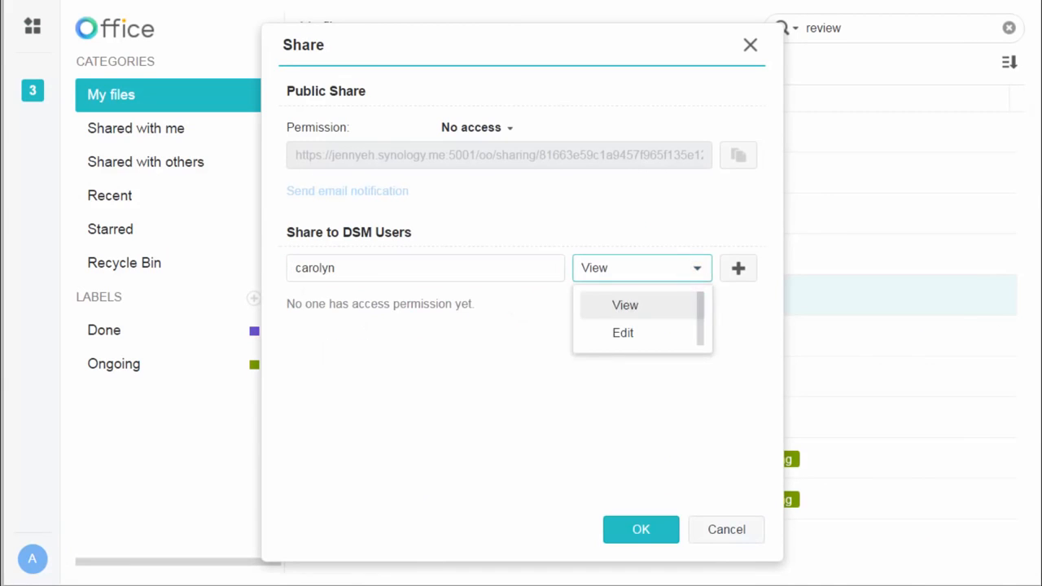
click(623, 332)
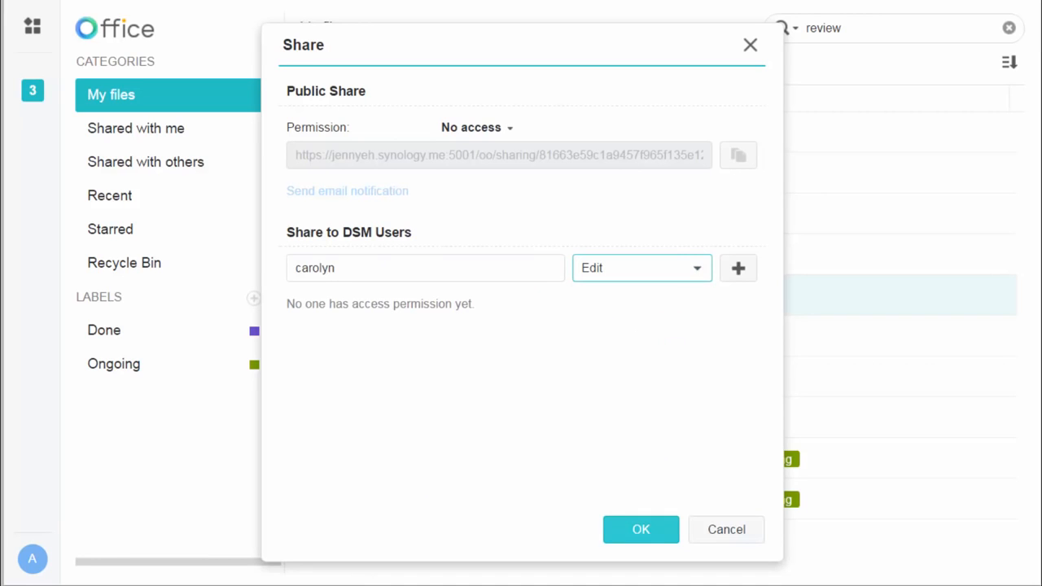
click(737, 268)
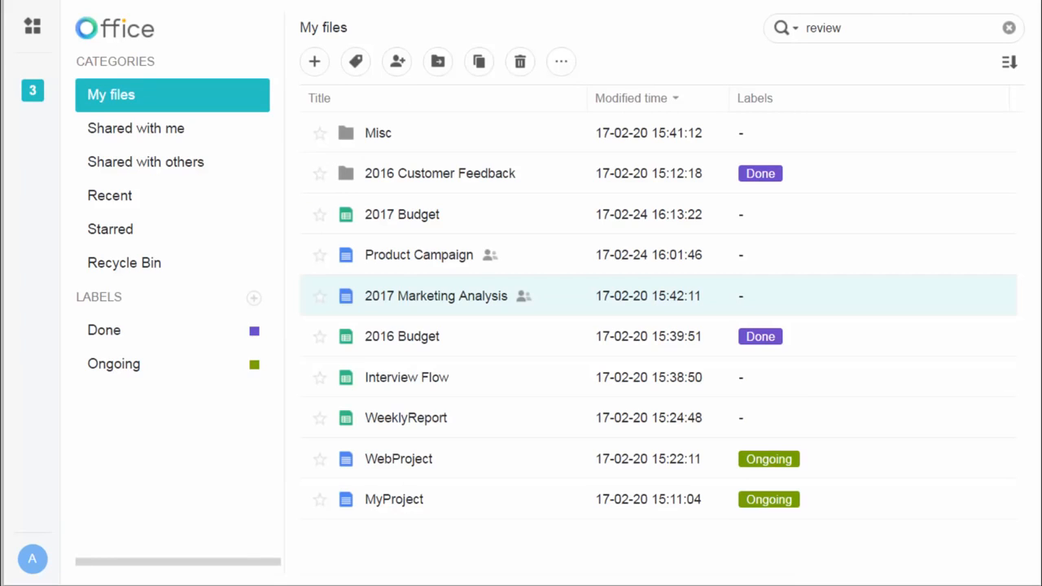
Switch from Office to Synology Chat using the app switcher.
click(33, 27)
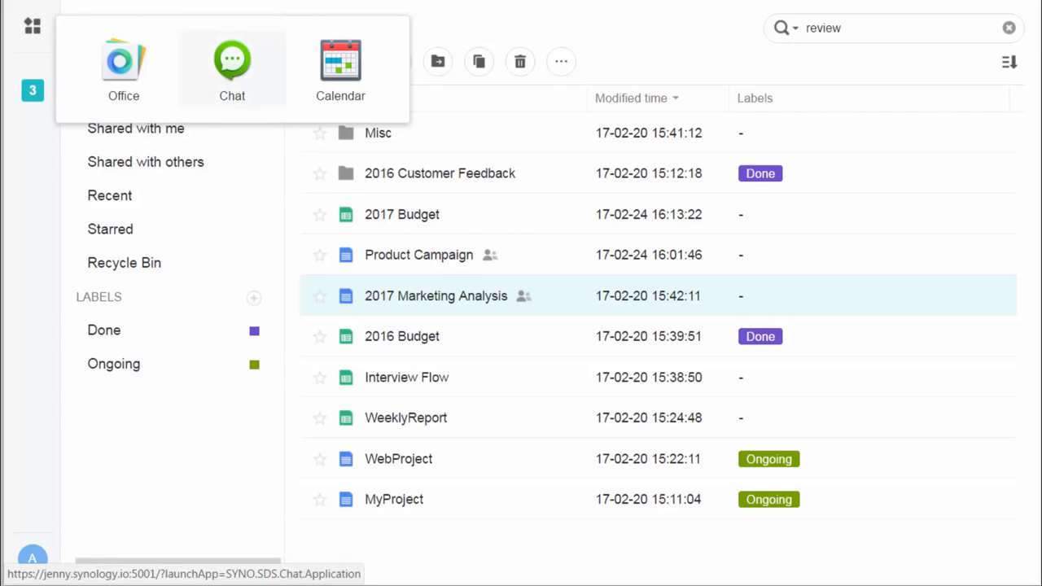
click(232, 69)
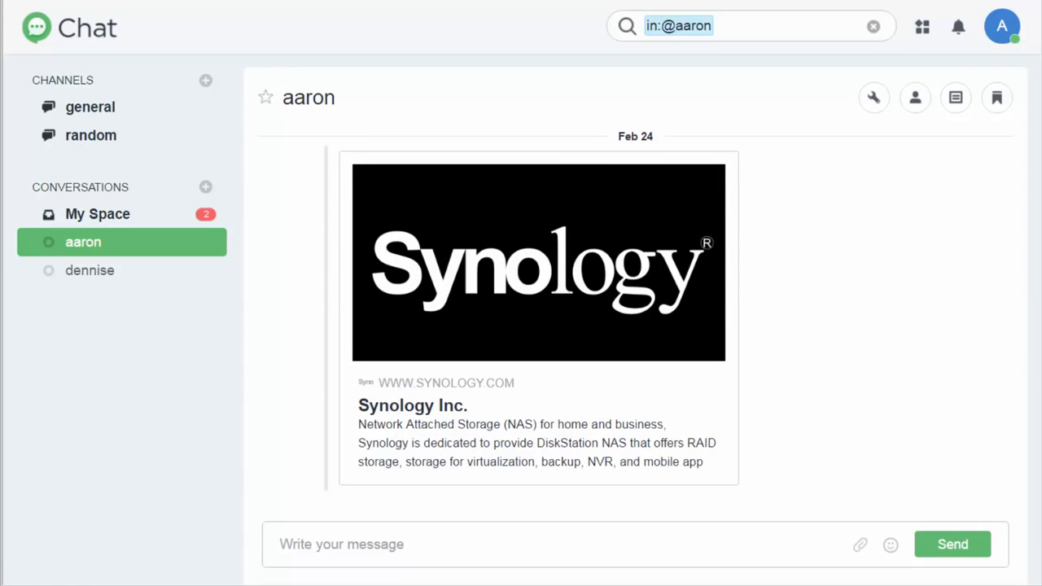
Start a direct chat with betty and send a 'Hi there! How a…' greeting.
click(205, 187)
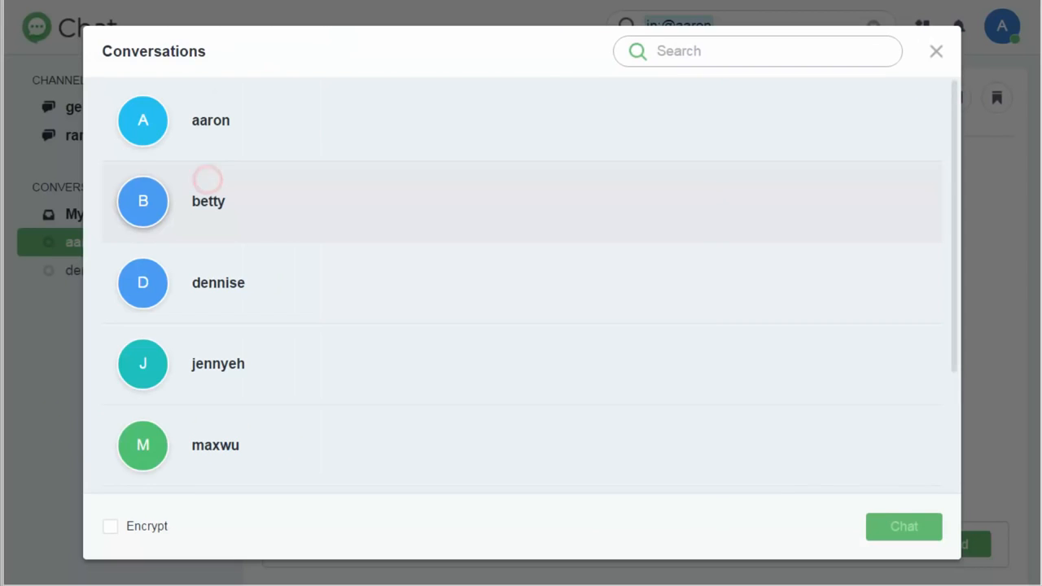
click(208, 201)
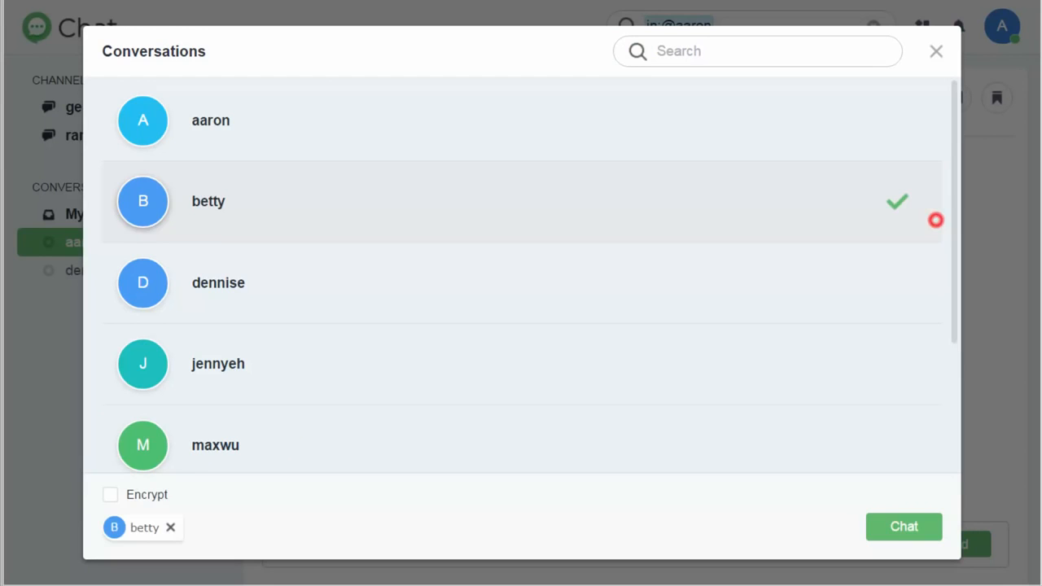
click(902, 526)
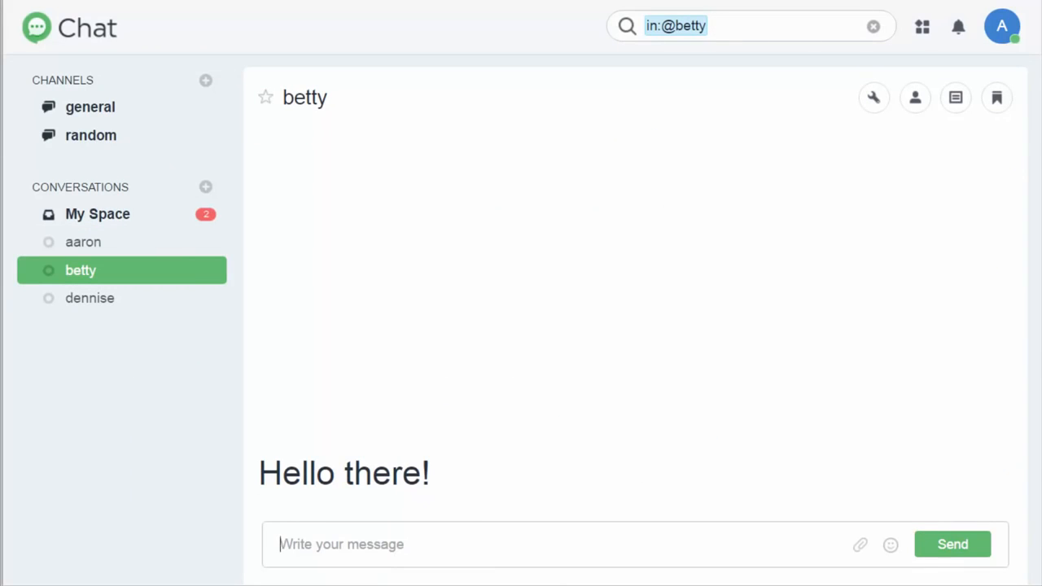
text(Hi there! How a)
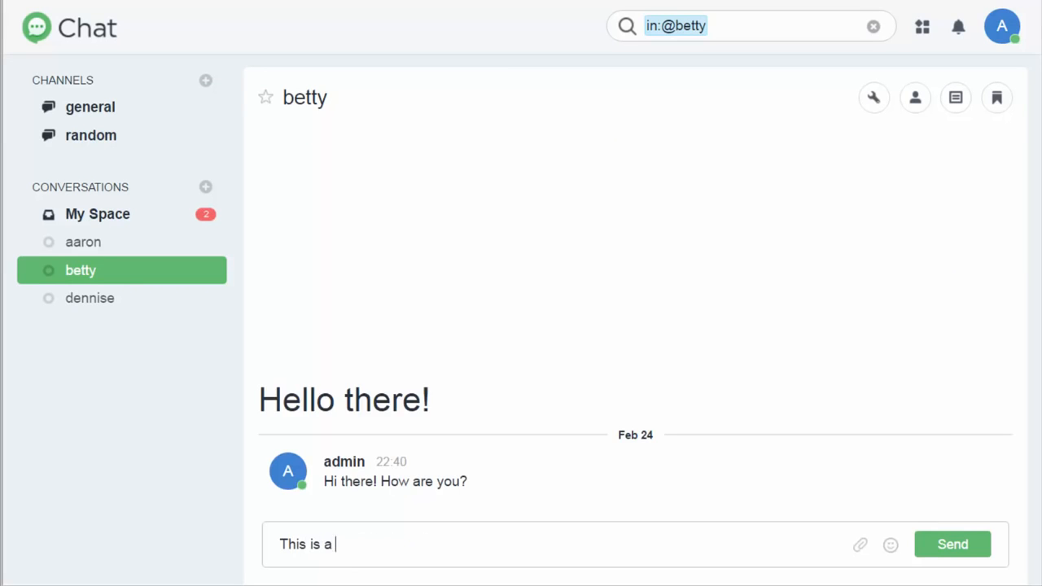
click(952, 544)
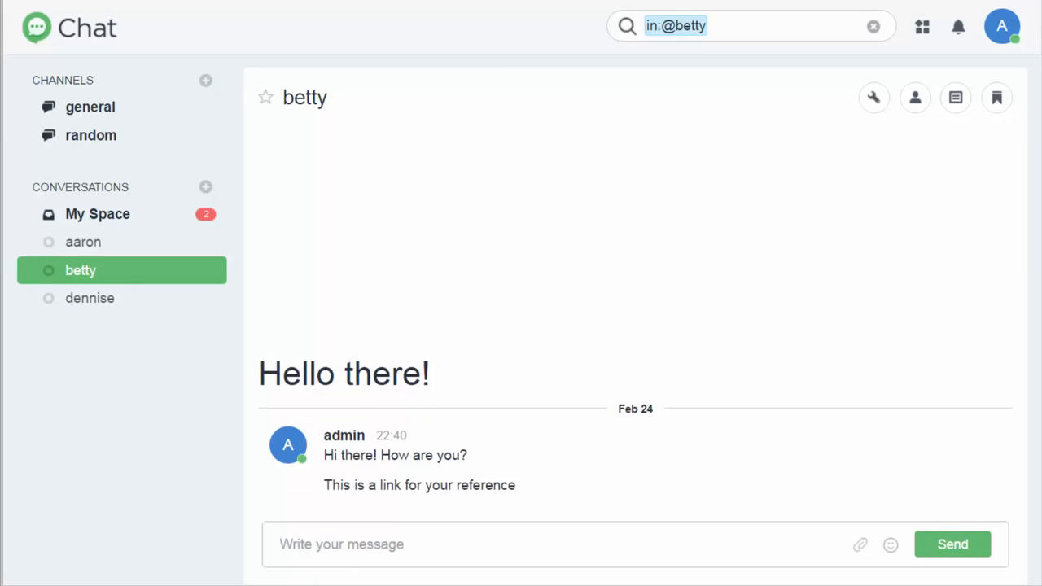
scroll(down, 3)
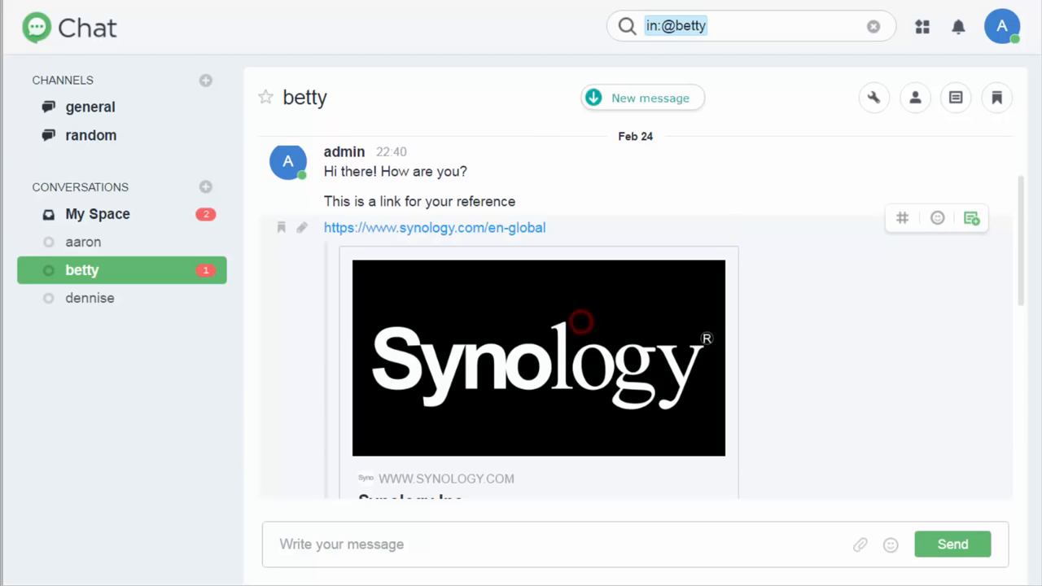
click(955, 98)
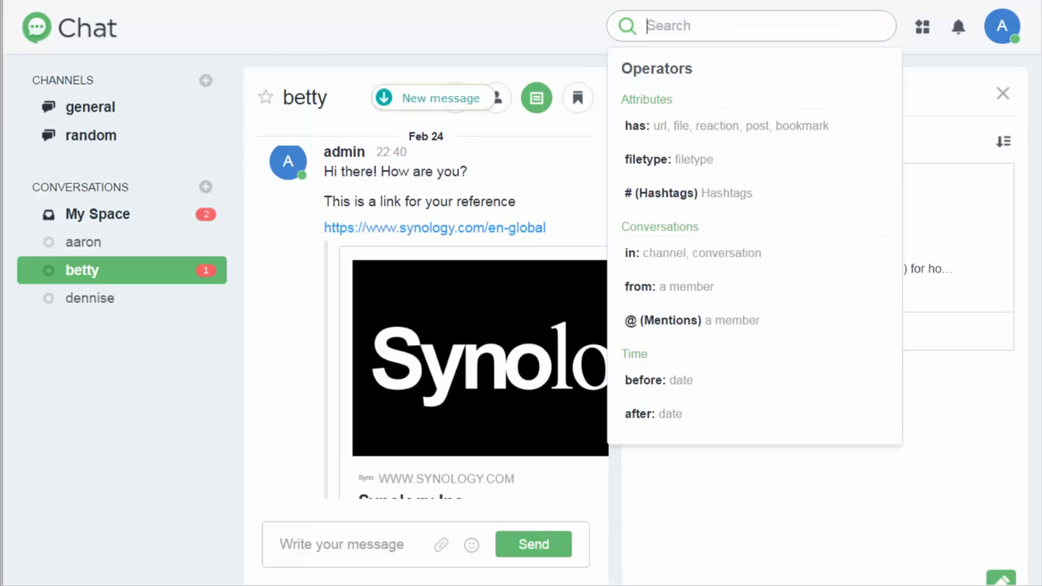
text(synology)
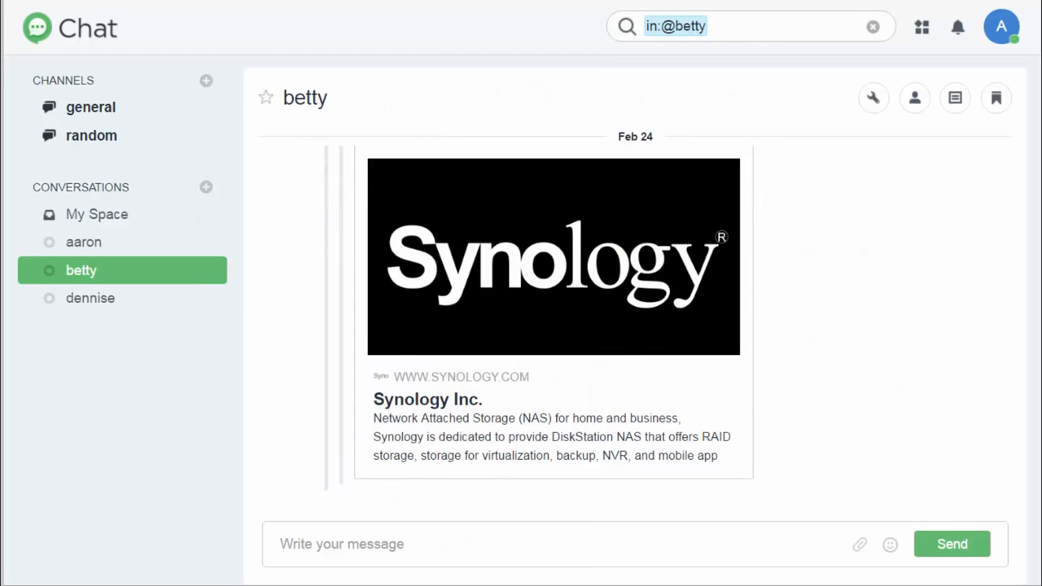
Open My Space and browse the sticker picker through office-worker to the dog stickers.
click(96, 214)
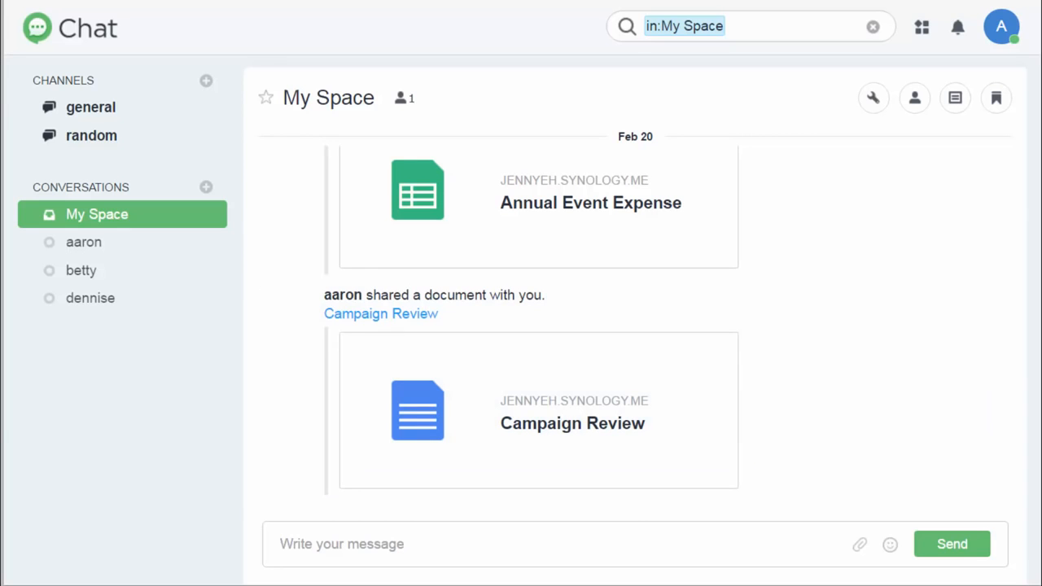
click(889, 543)
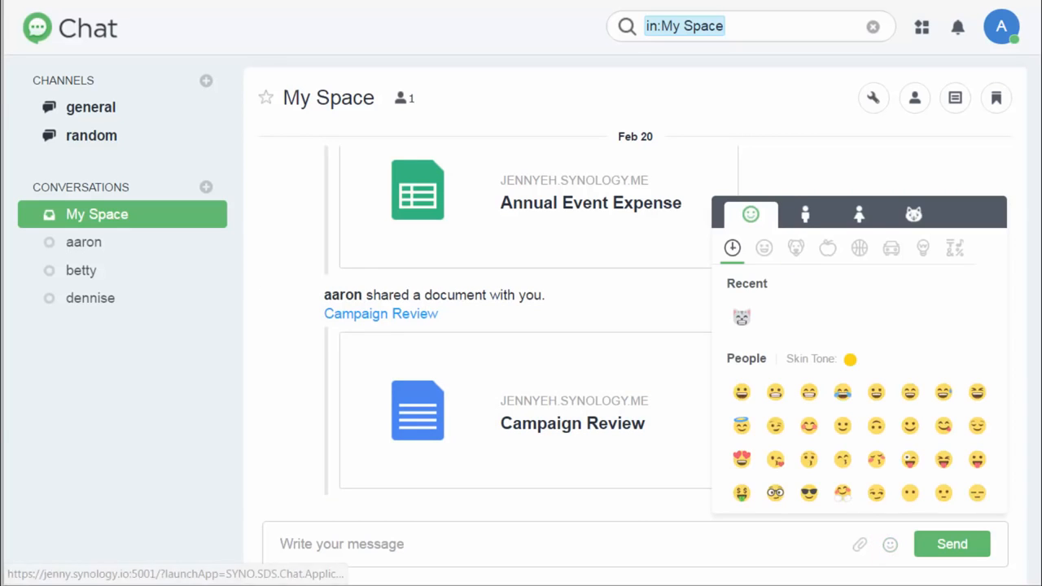
click(763, 248)
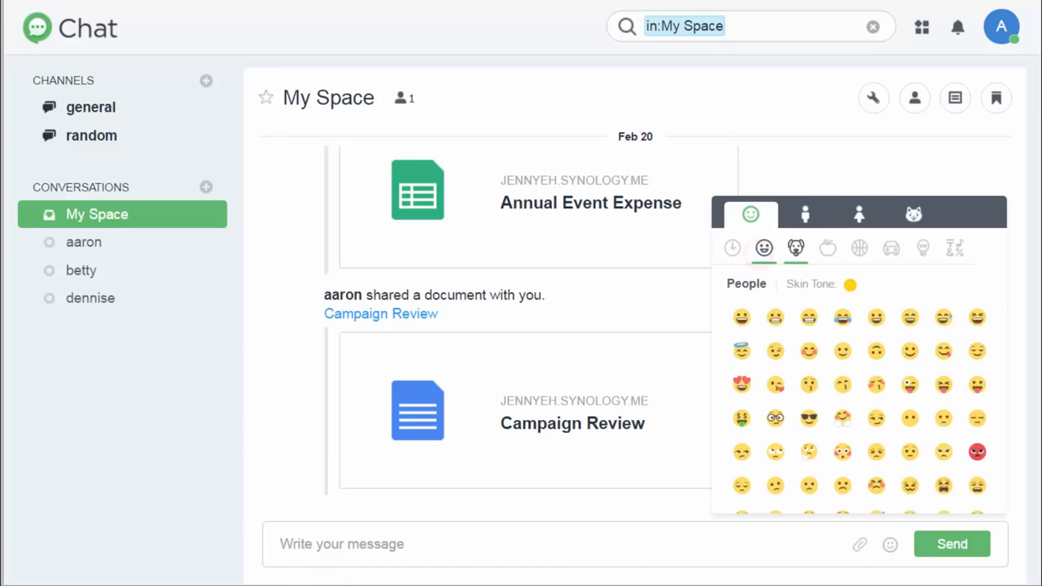
click(804, 214)
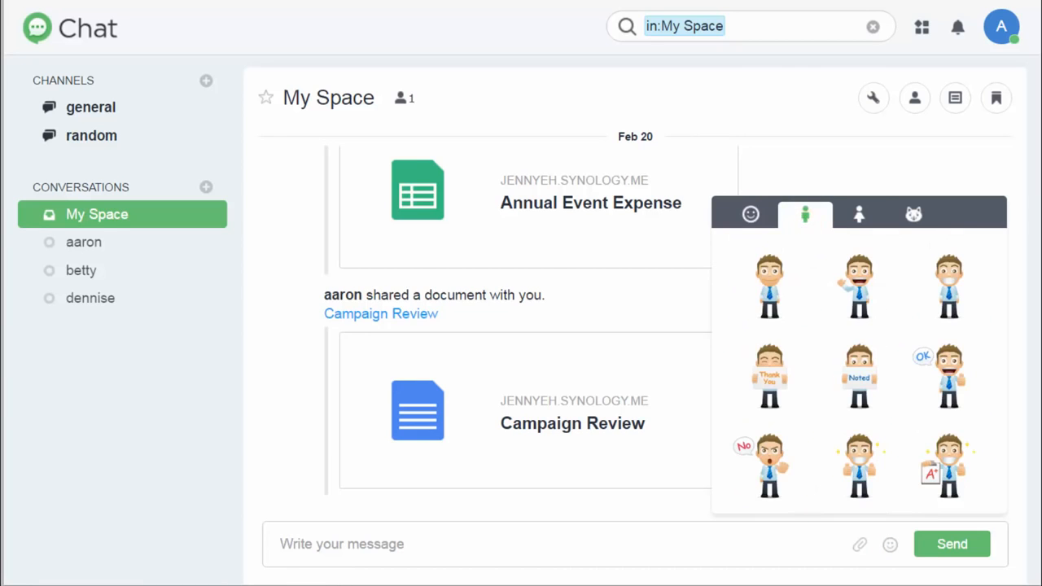
click(913, 214)
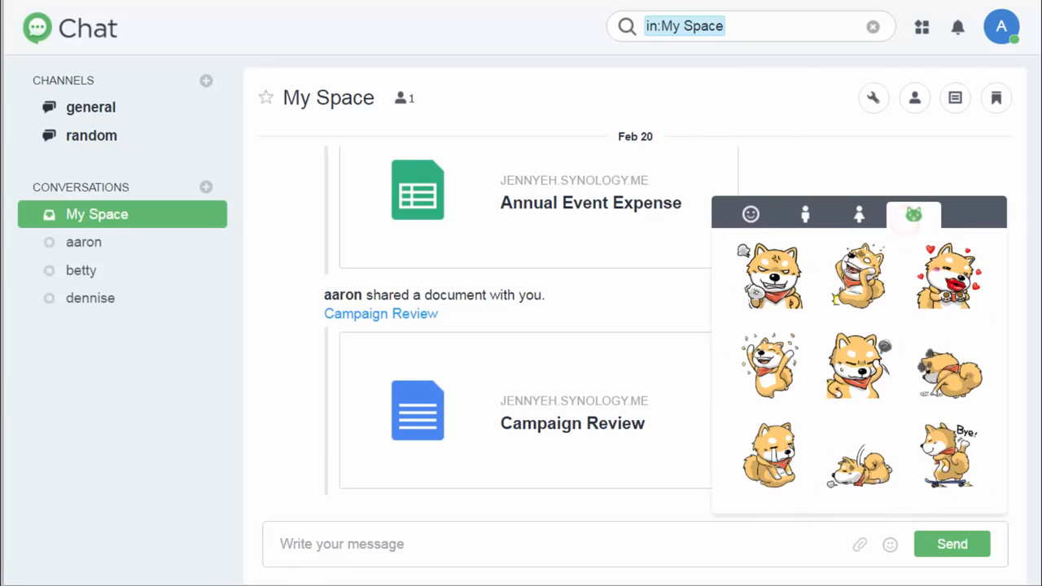